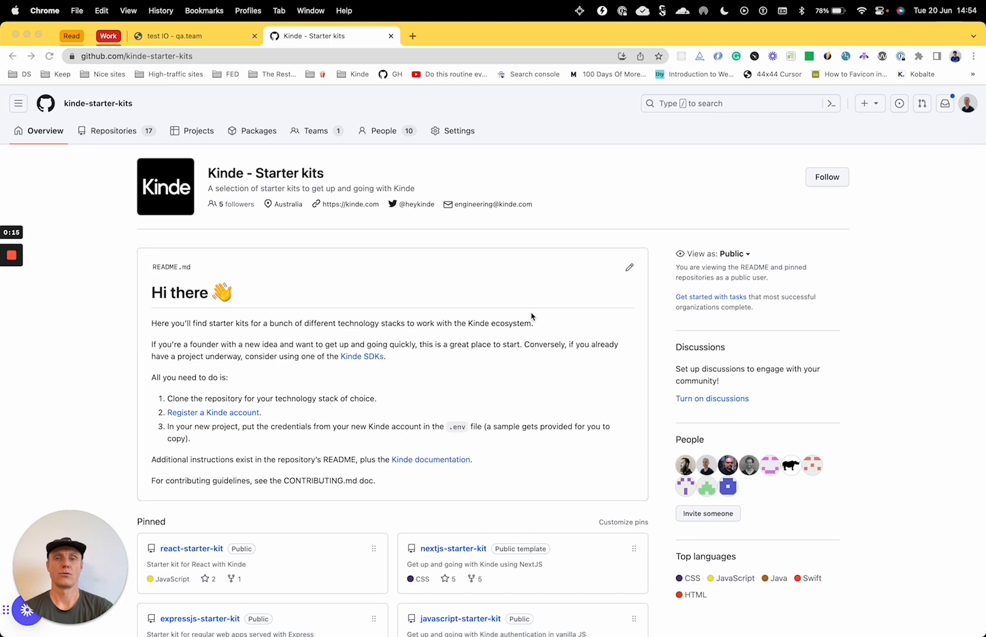
mouse_move(430, 299)
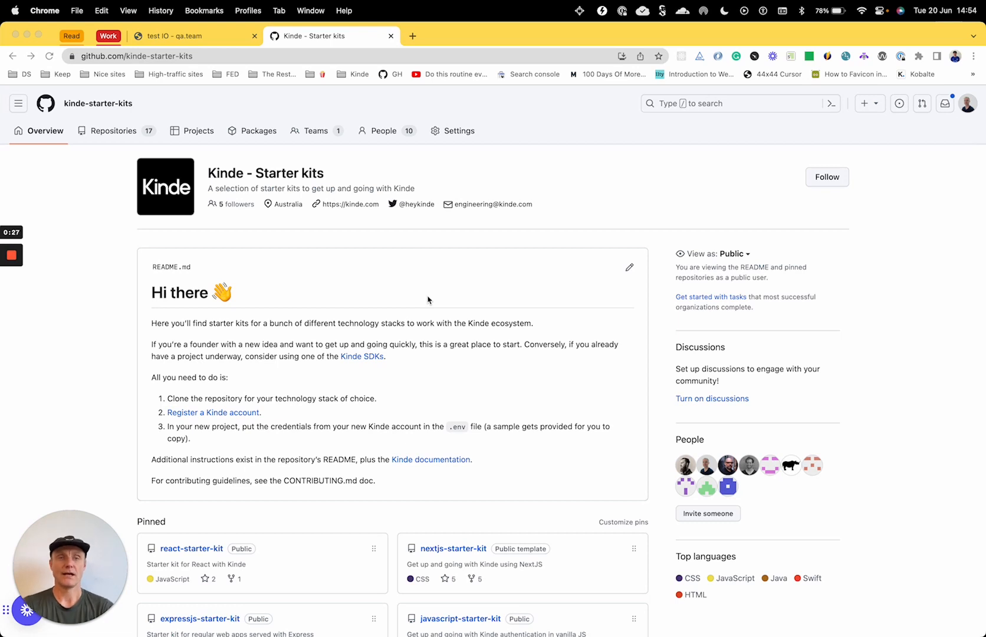
mouse_move(330, 288)
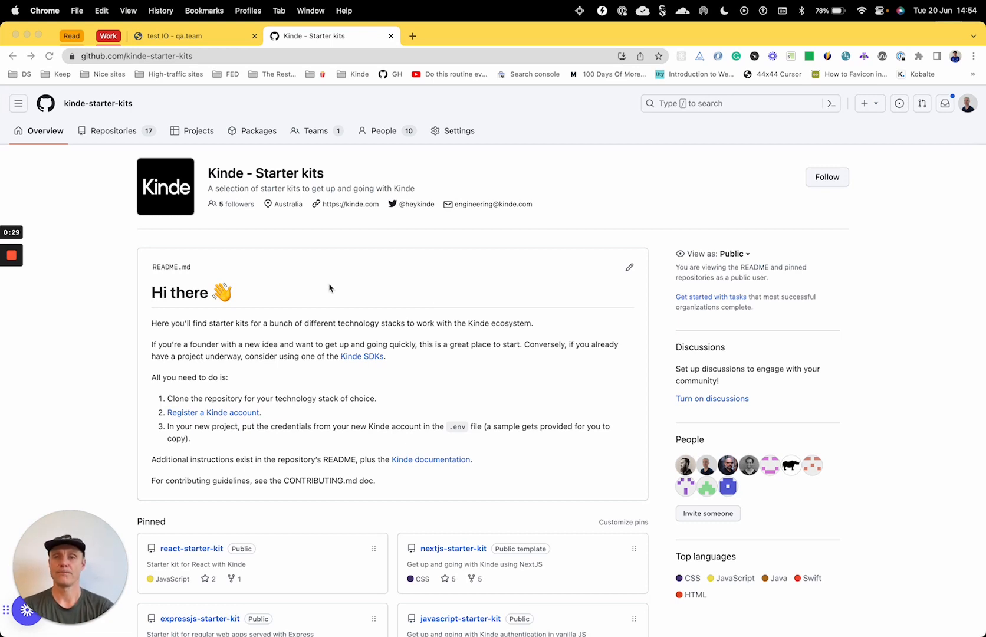
Step: Open the react-starter-kit repository and review its README setup steps, with Kinde sign-up in another tab
scroll("down", 3)
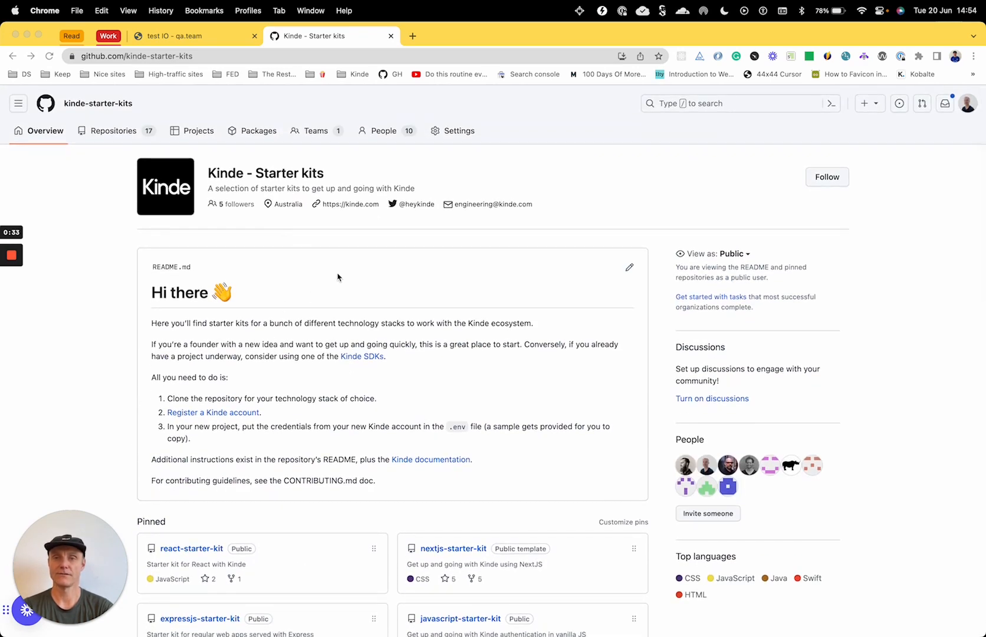
mouse_move(306, 288)
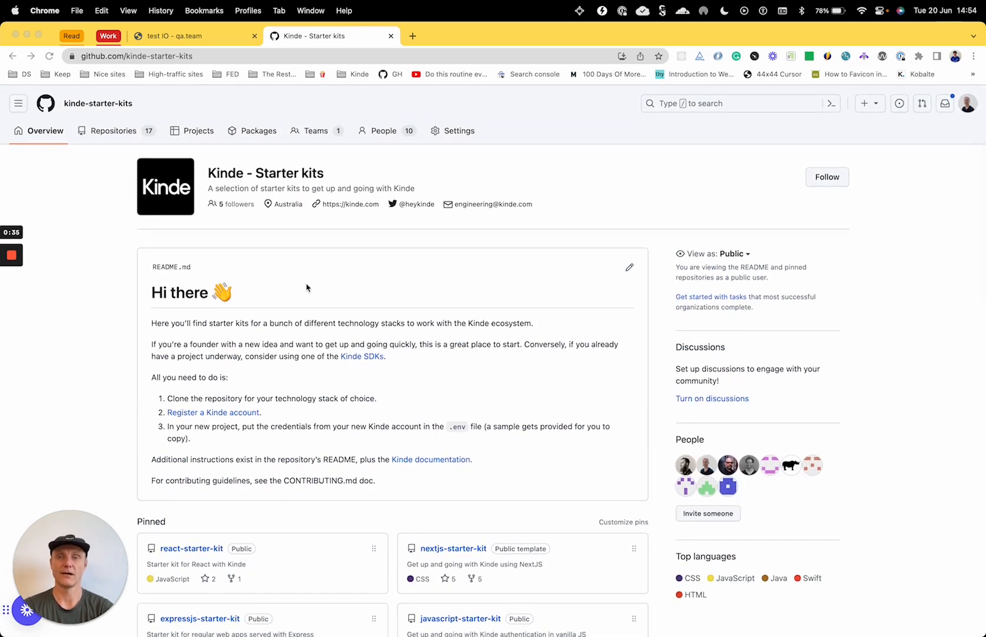
scroll("down", 3)
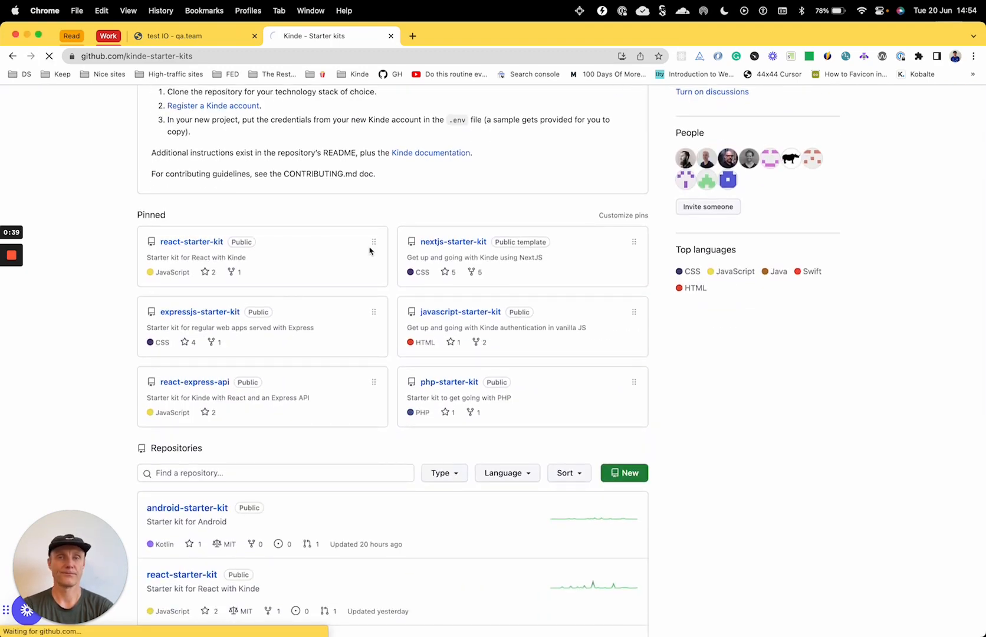
left_click(191, 242)
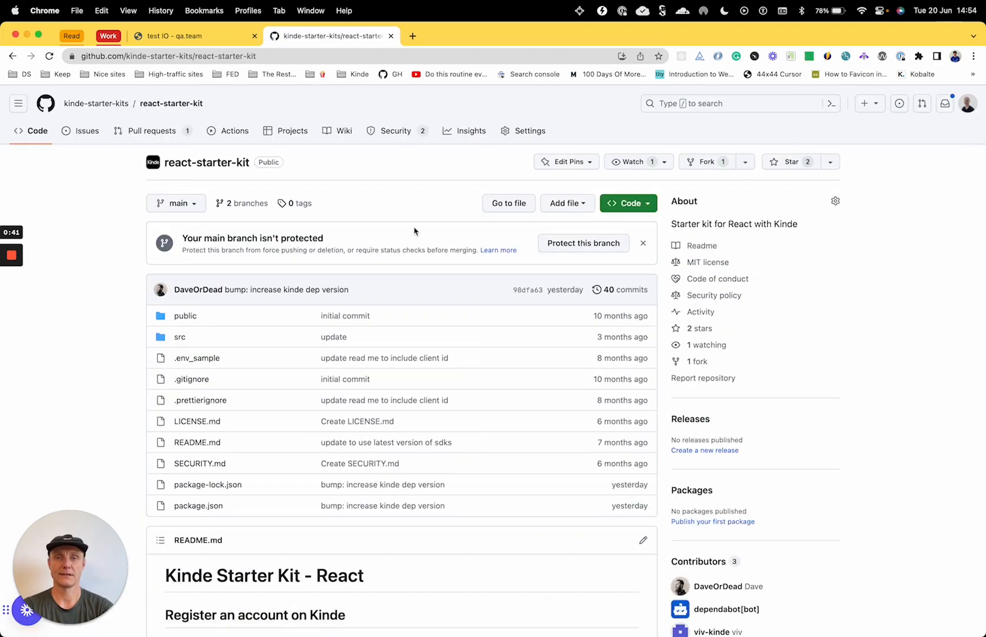
scroll("down", 3)
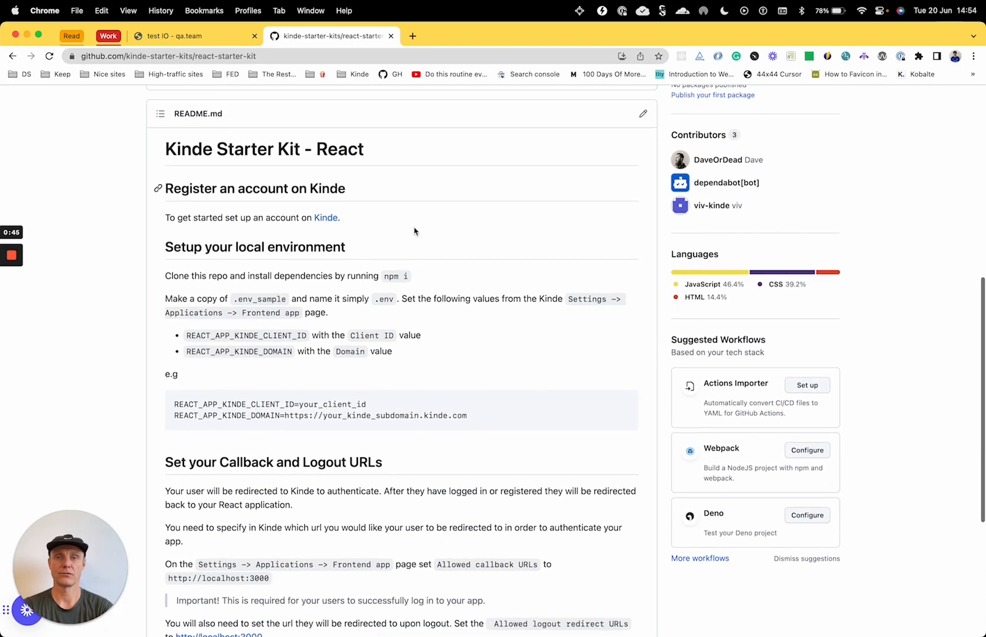
scroll("down", 3)
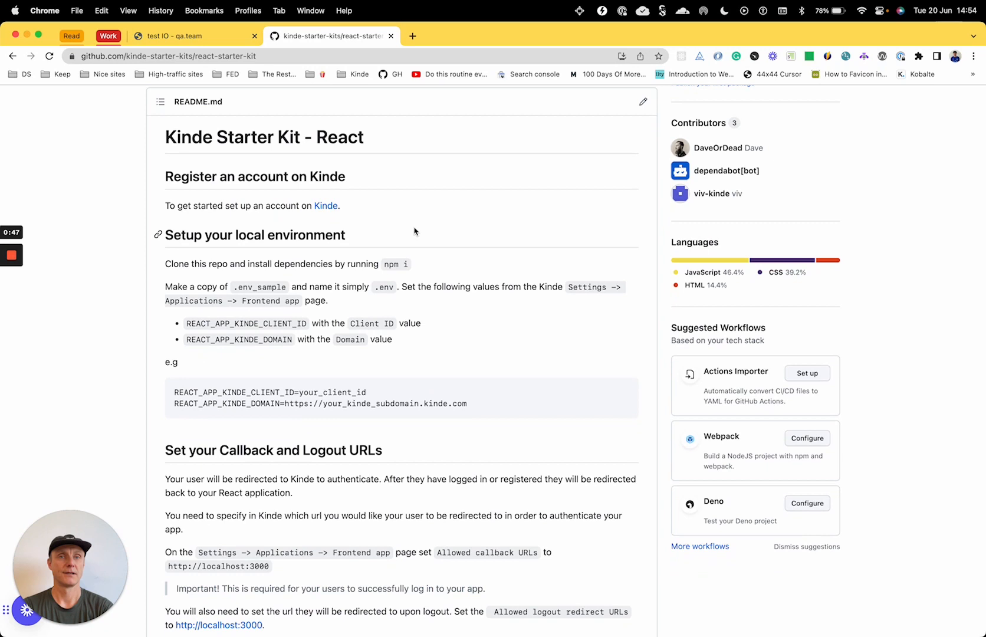
mouse_move(478, 392)
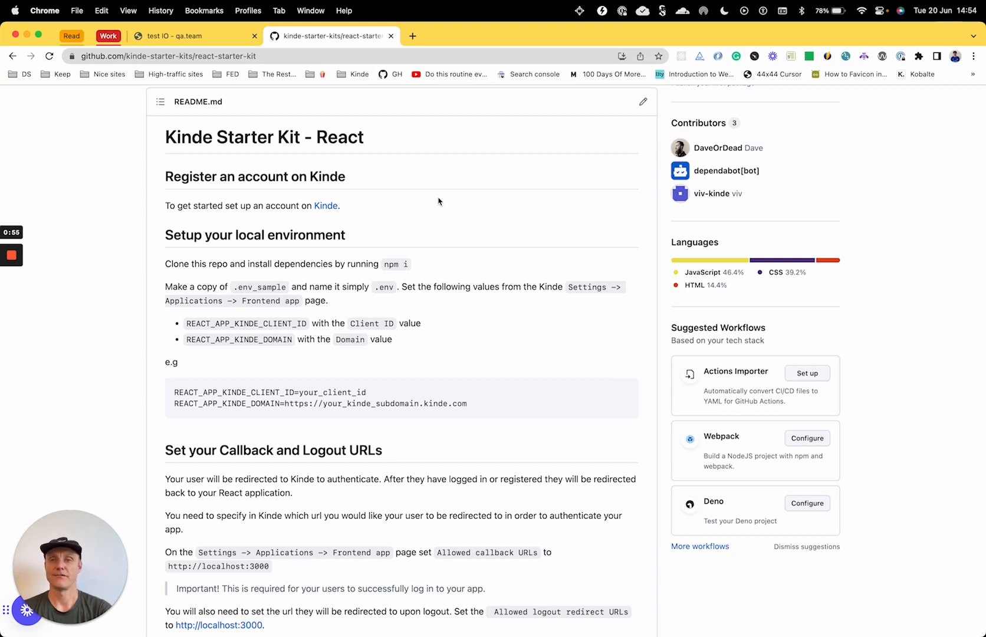
mouse_move(396, 217)
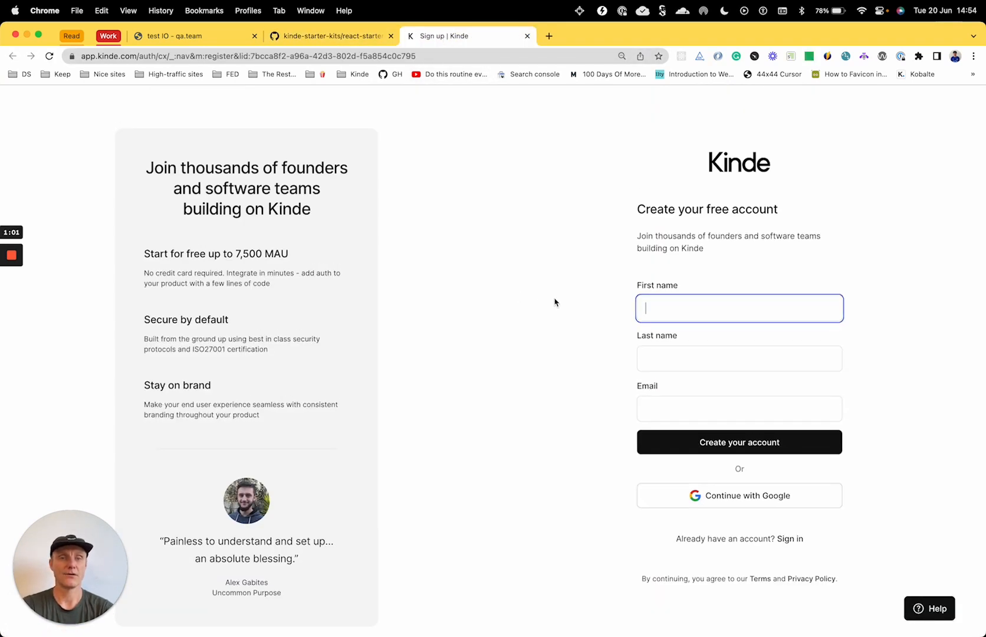
mouse_move(557, 353)
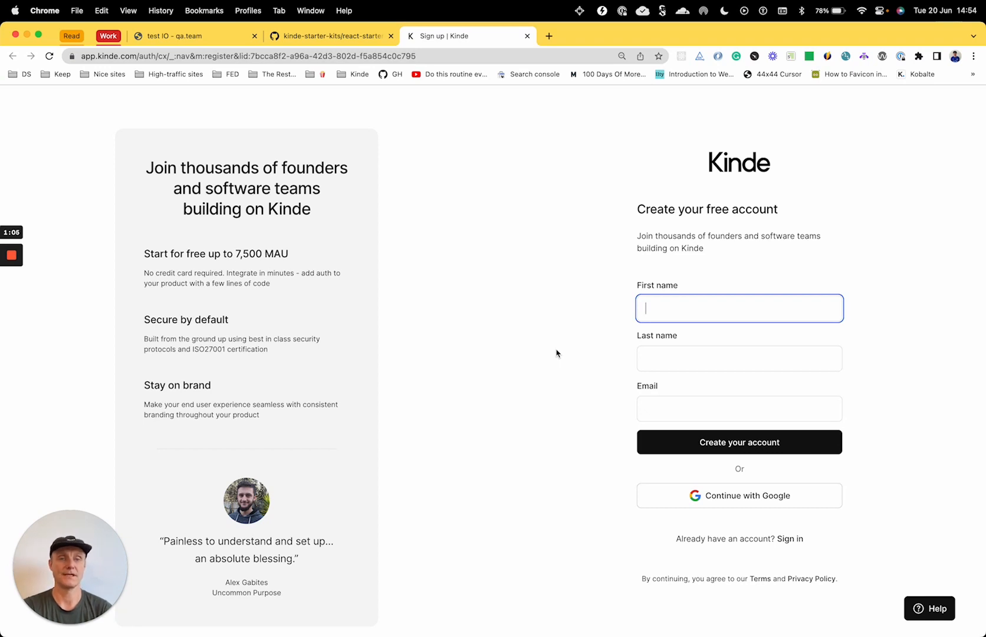
mouse_move(410, 87)
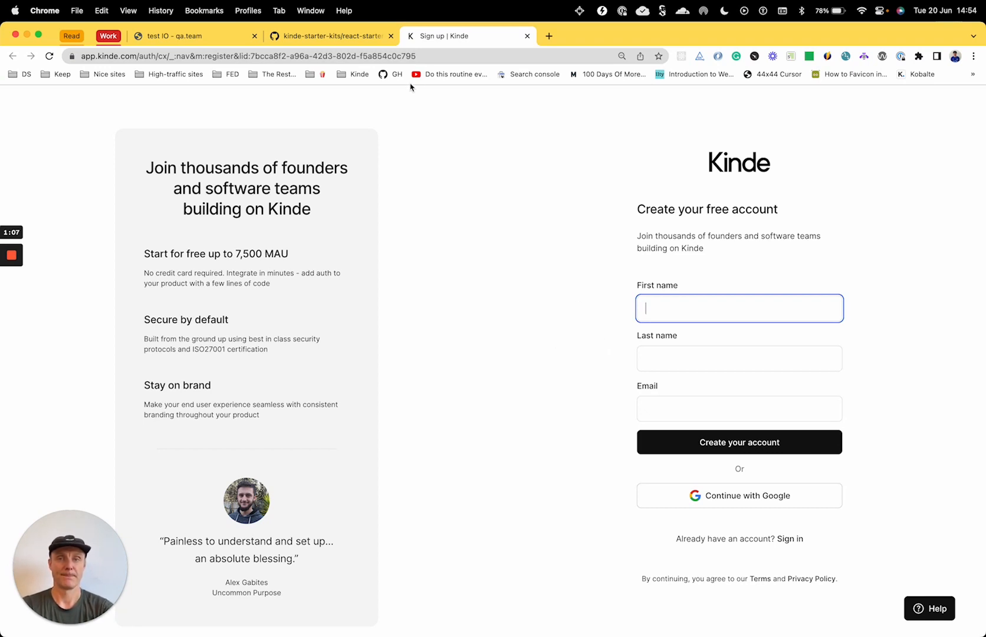
left_click(325, 36)
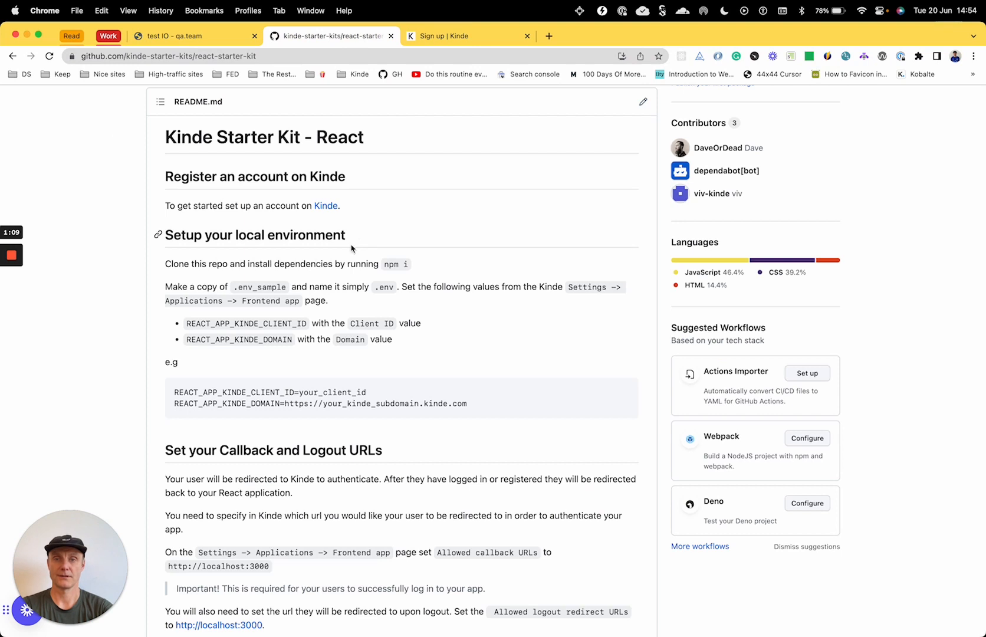
Step: Copy the repository's SSH clone address from the Code menu
scroll("down", 3)
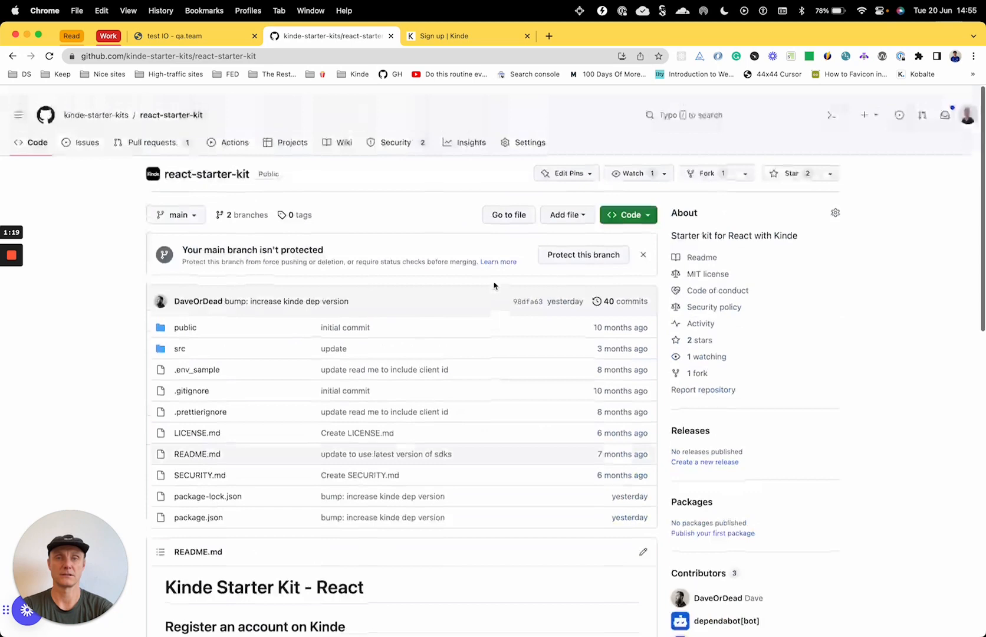
left_click(629, 214)
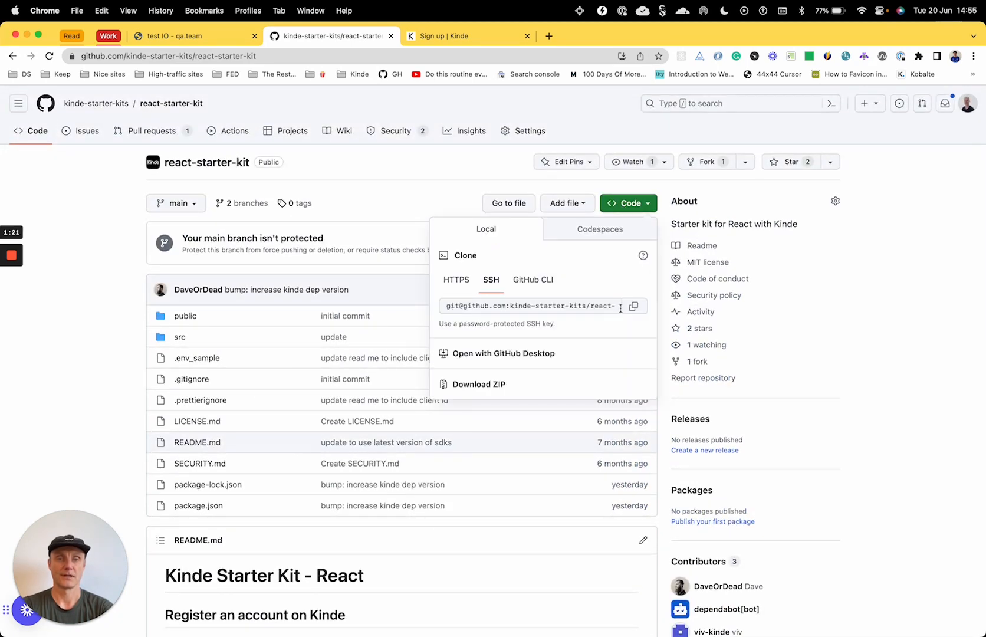
left_click(635, 306)
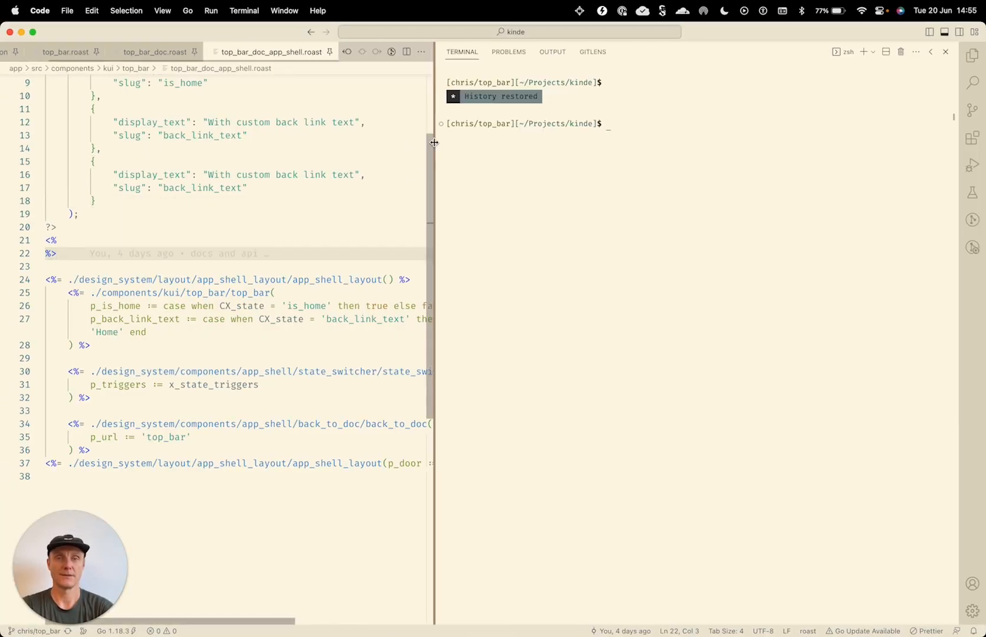
Step: Clone react-starter-kit into Projects and move the terminal into the new folder
type("projects")
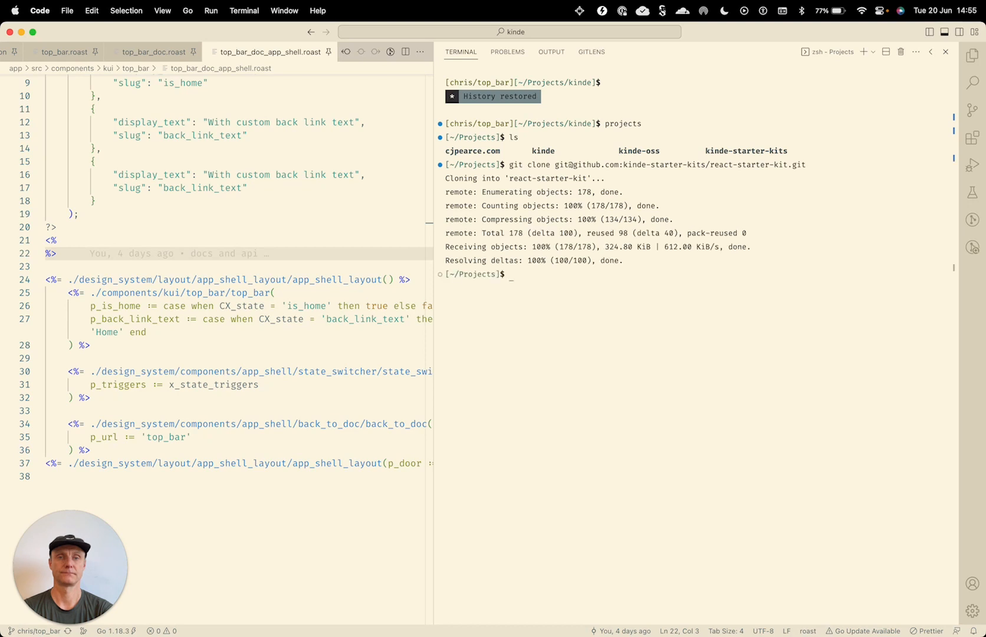
type("ls")
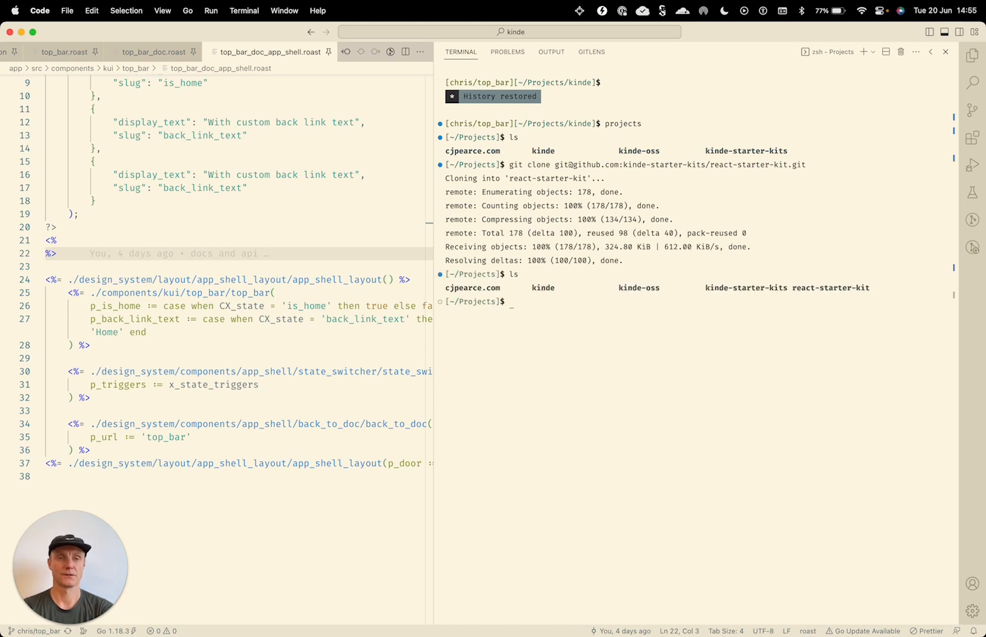
type("c")
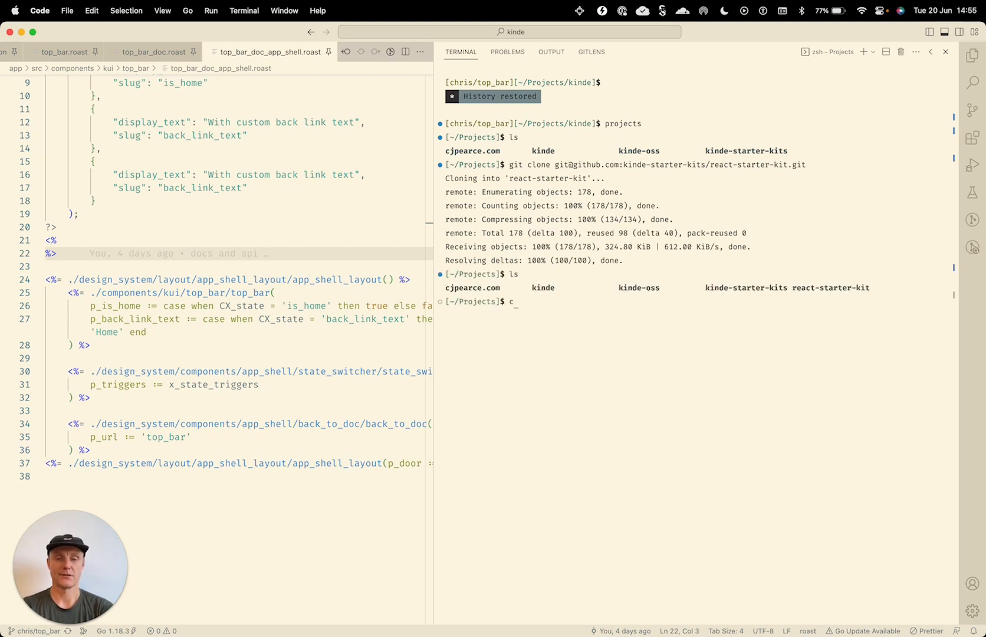
type("d react-starter-kit/")
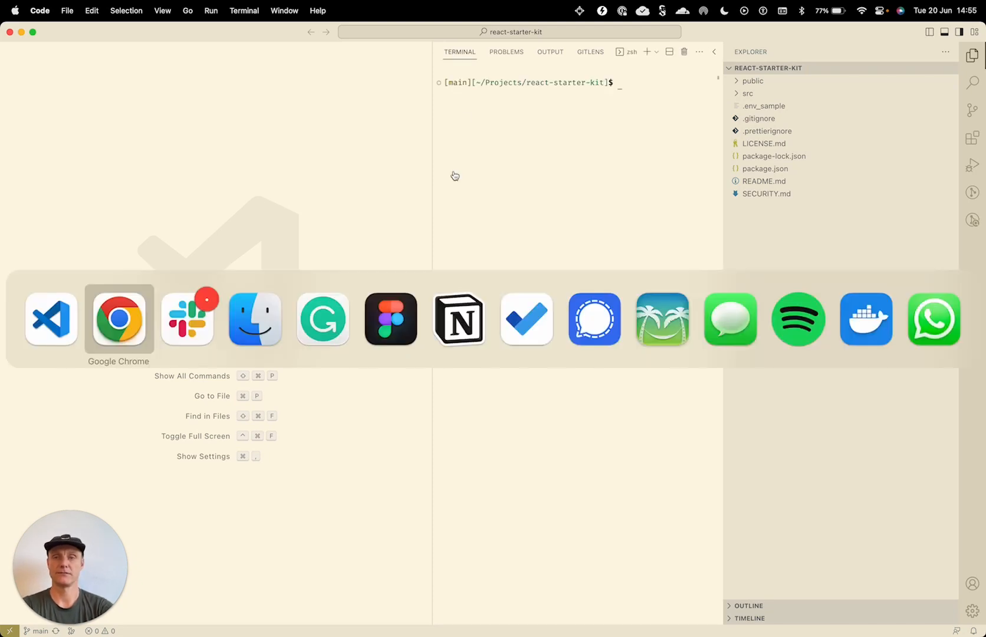
Step: Run npm i to install the project's dependencies, then return to the README
left_click(118, 317)
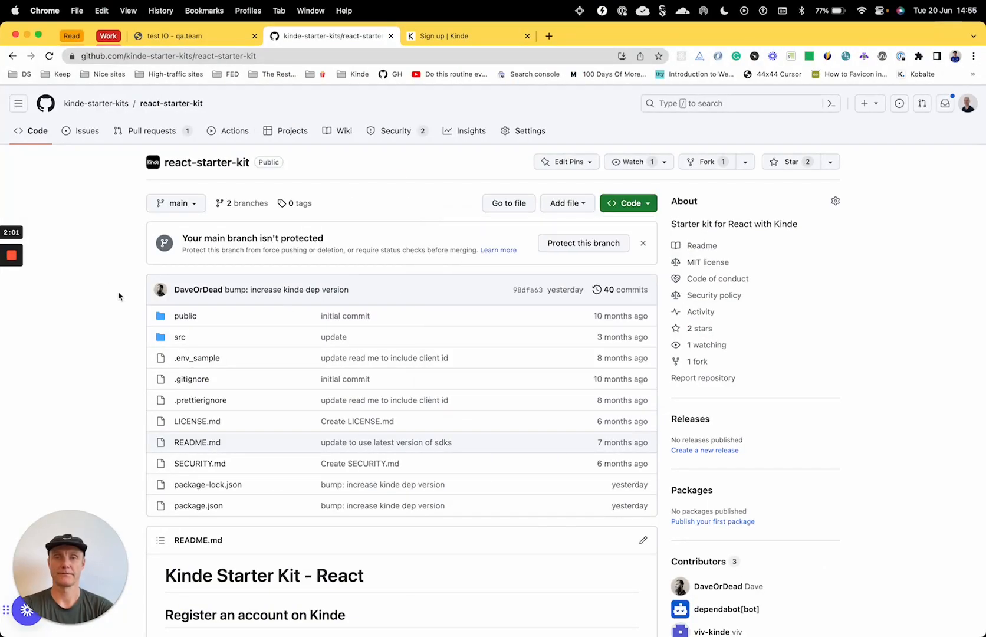
scroll("down", 3)
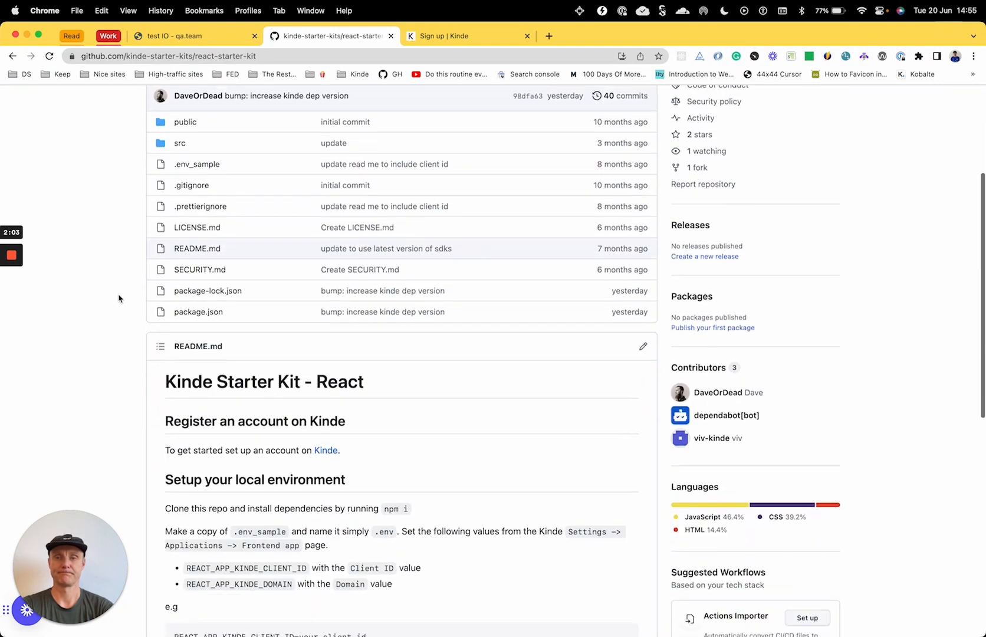
scroll("down", 3)
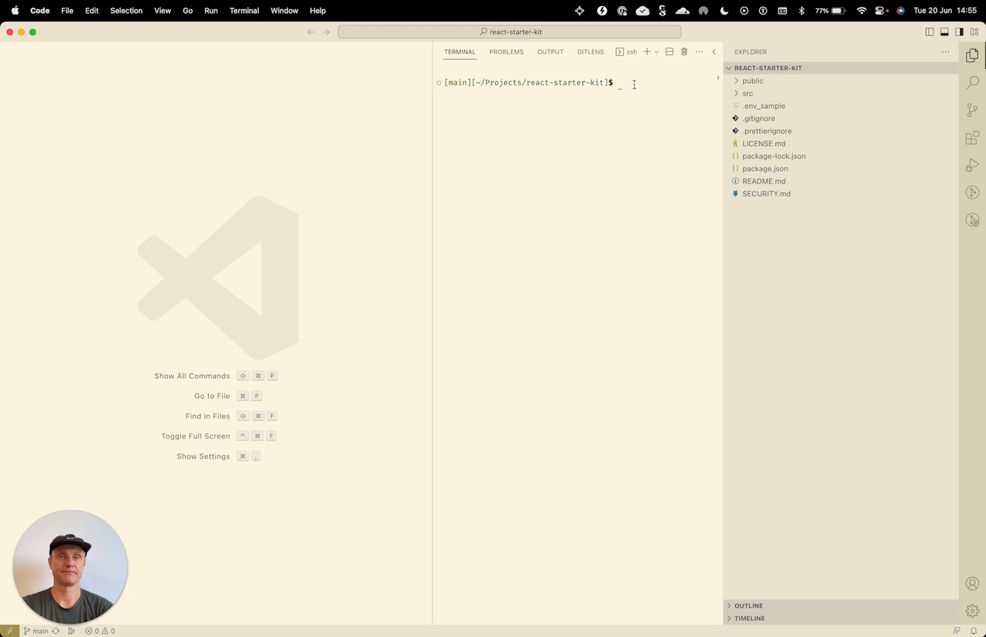
type("npm i")
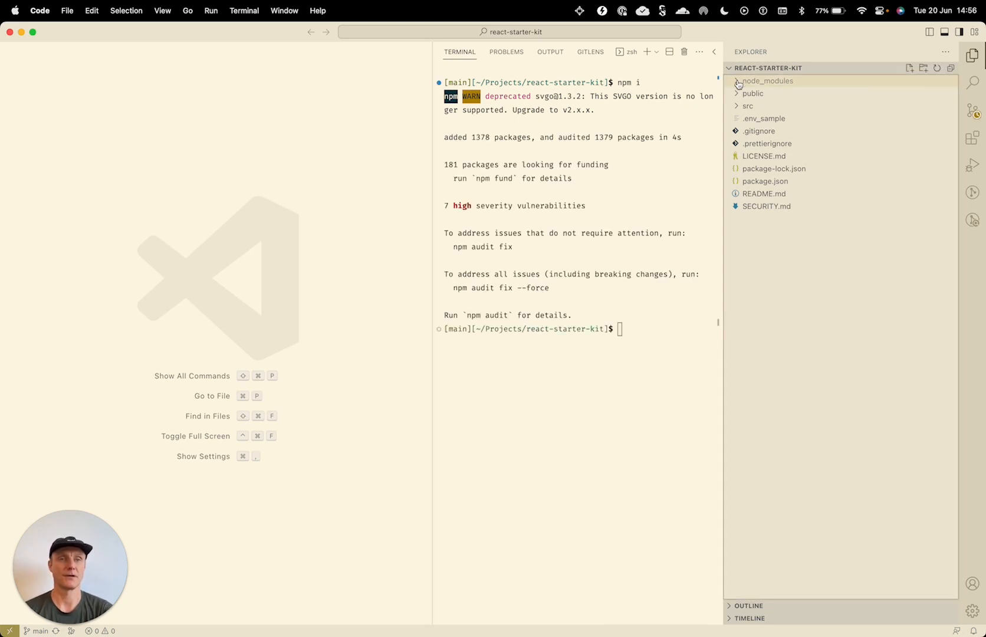
left_click(767, 81)
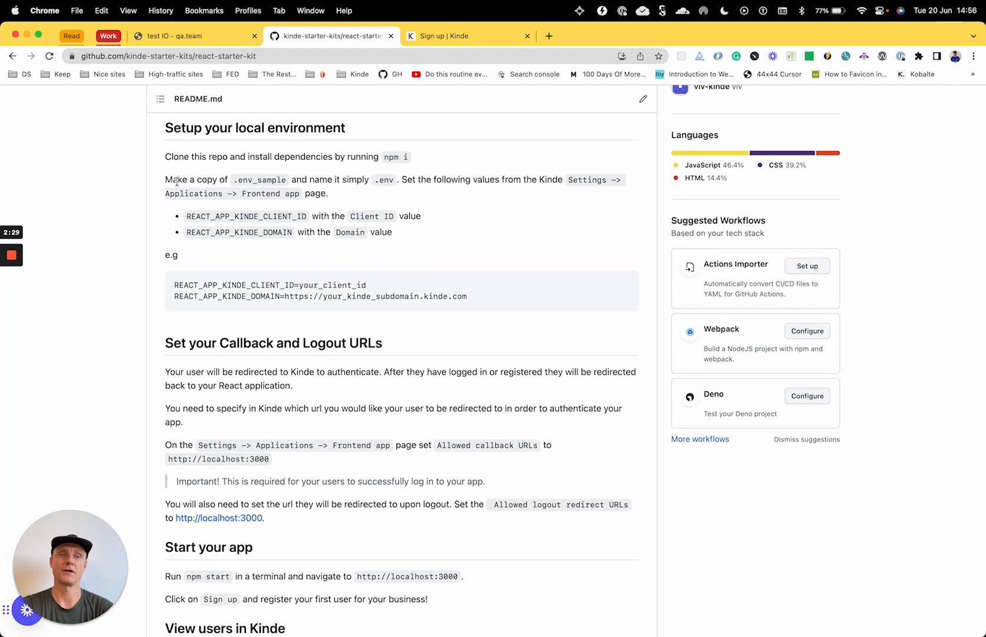
mouse_move(374, 188)
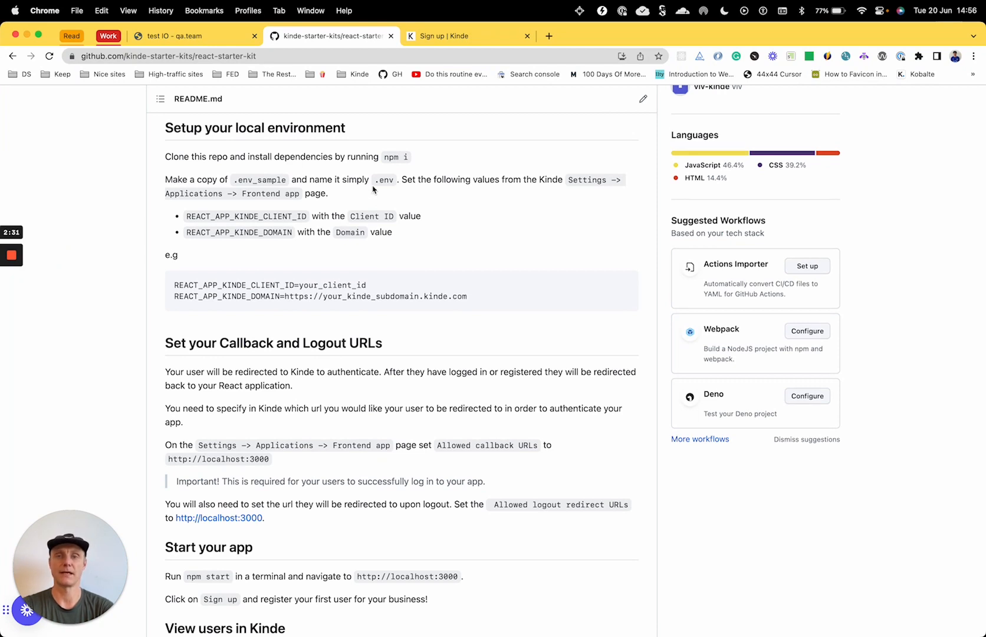
mouse_move(430, 213)
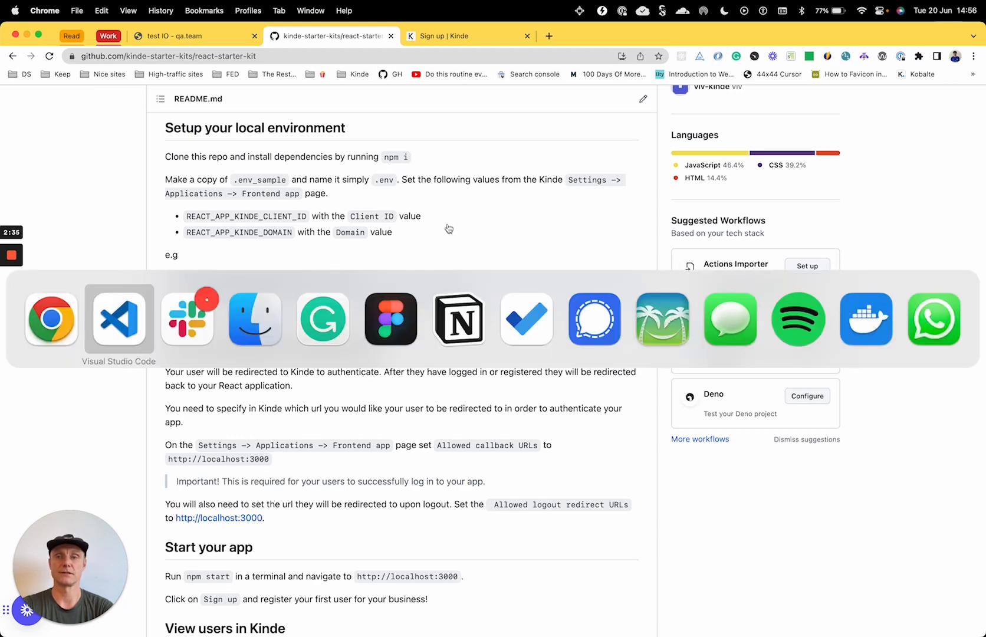
left_click(118, 318)
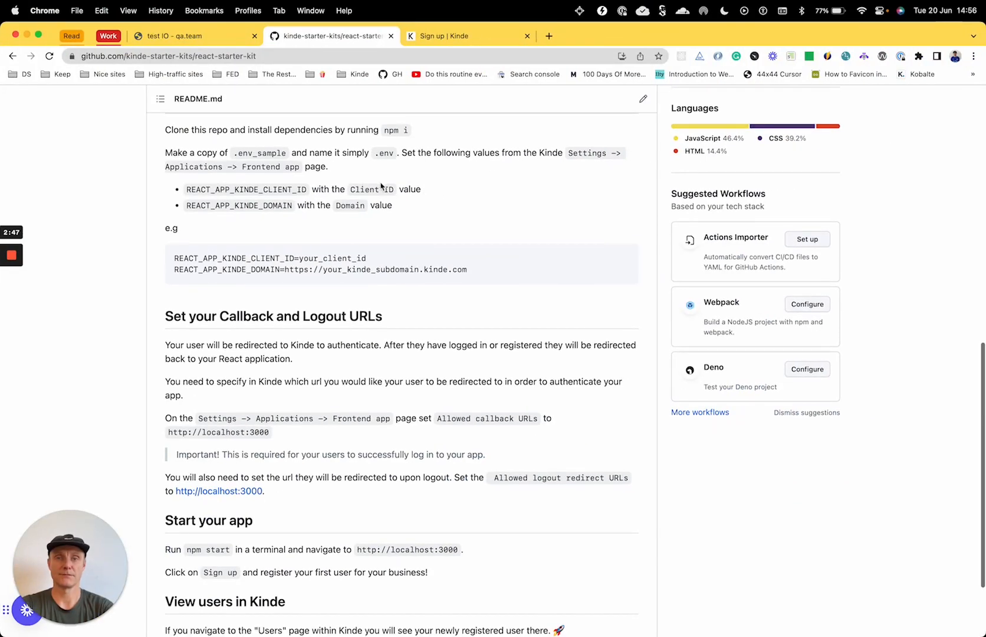
scroll("down", 3)
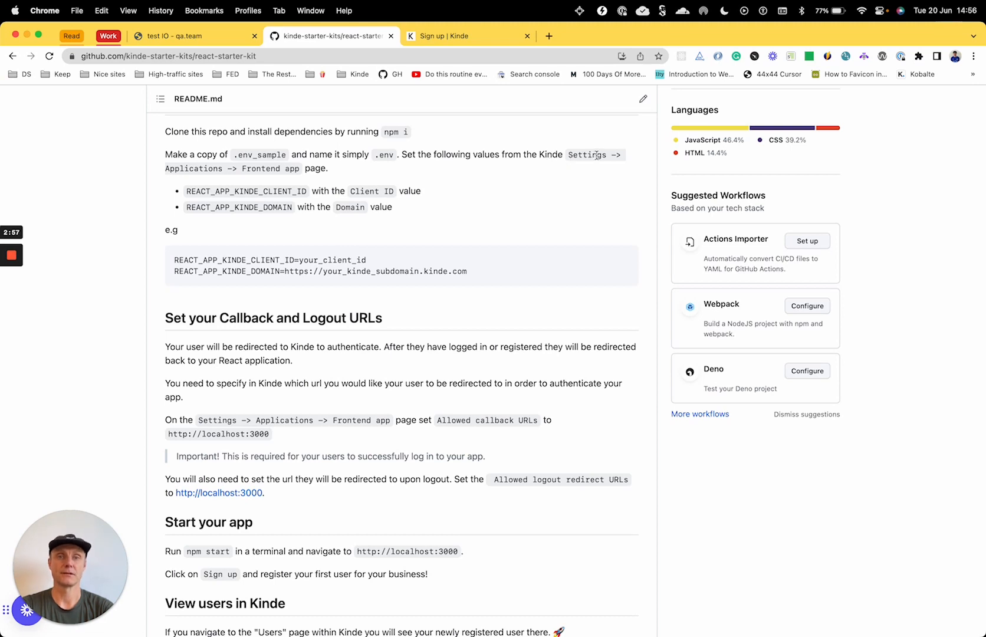
mouse_move(438, 197)
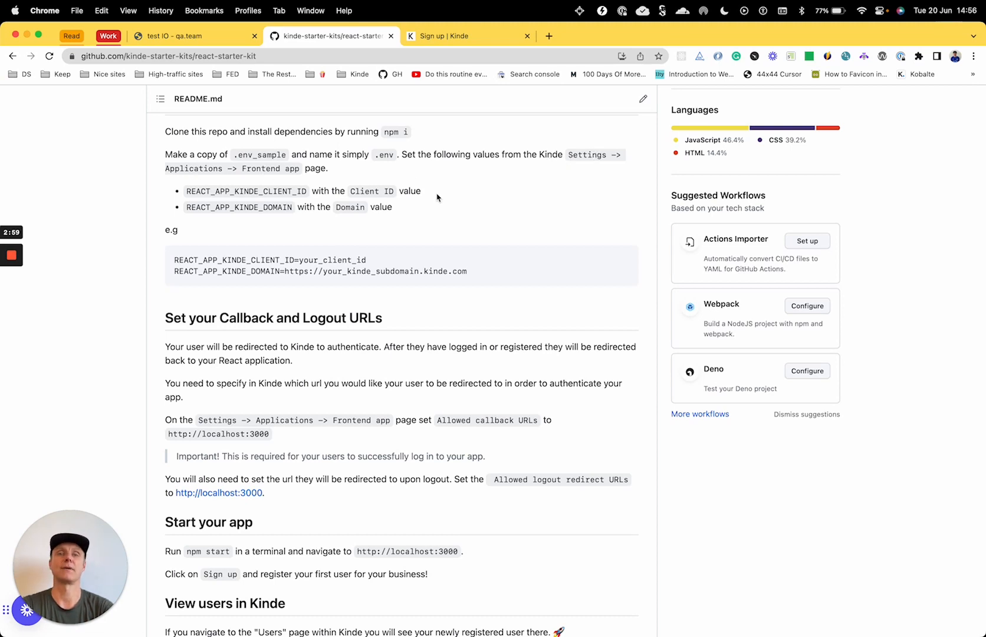
scroll("down", 3)
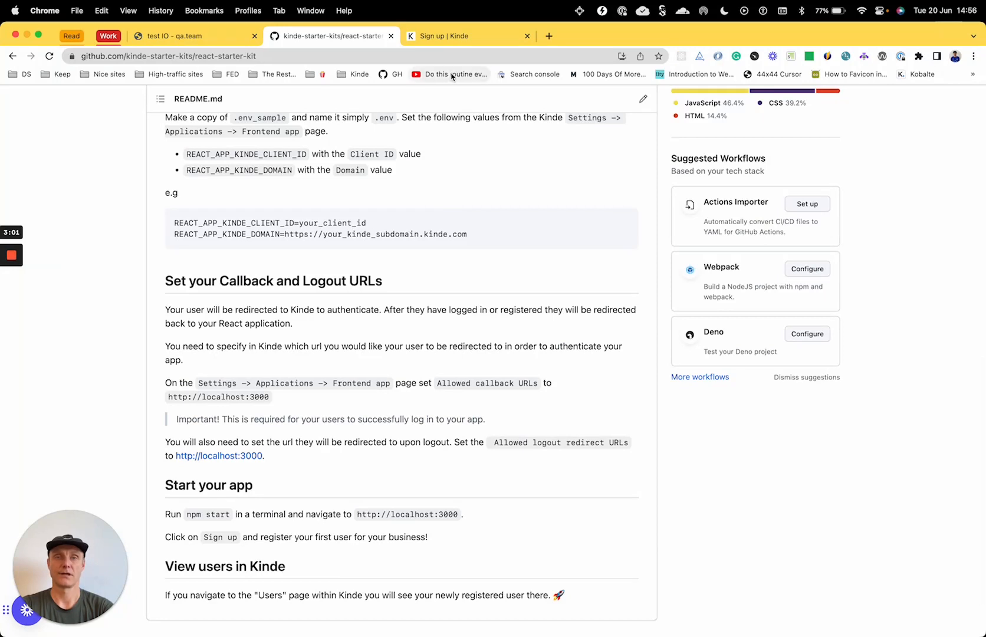
Step: Sign in to Kinde with the Google account instead of creating a new account
left_click(459, 35)
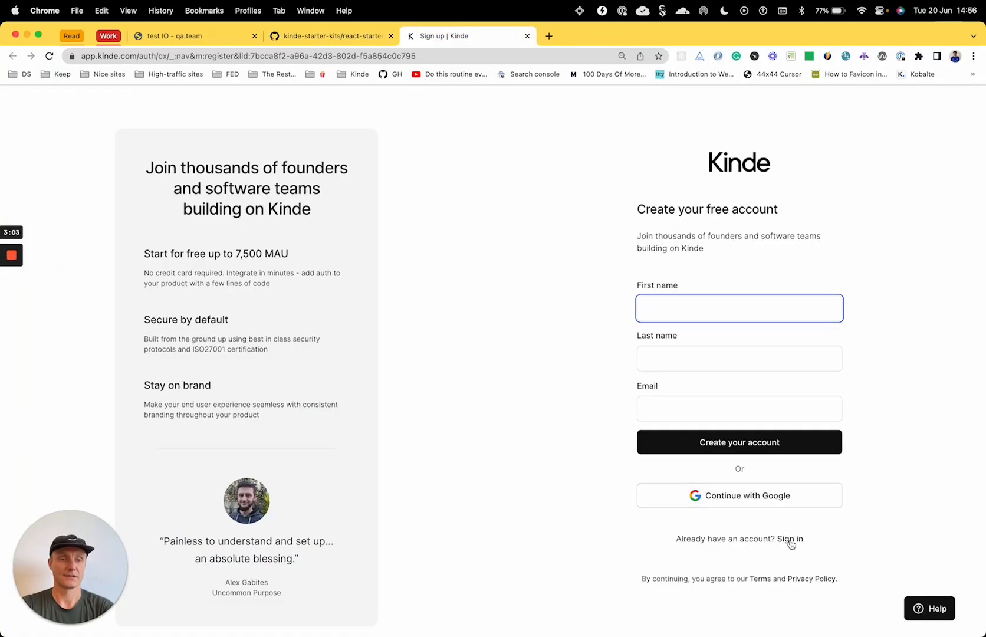
left_click(789, 538)
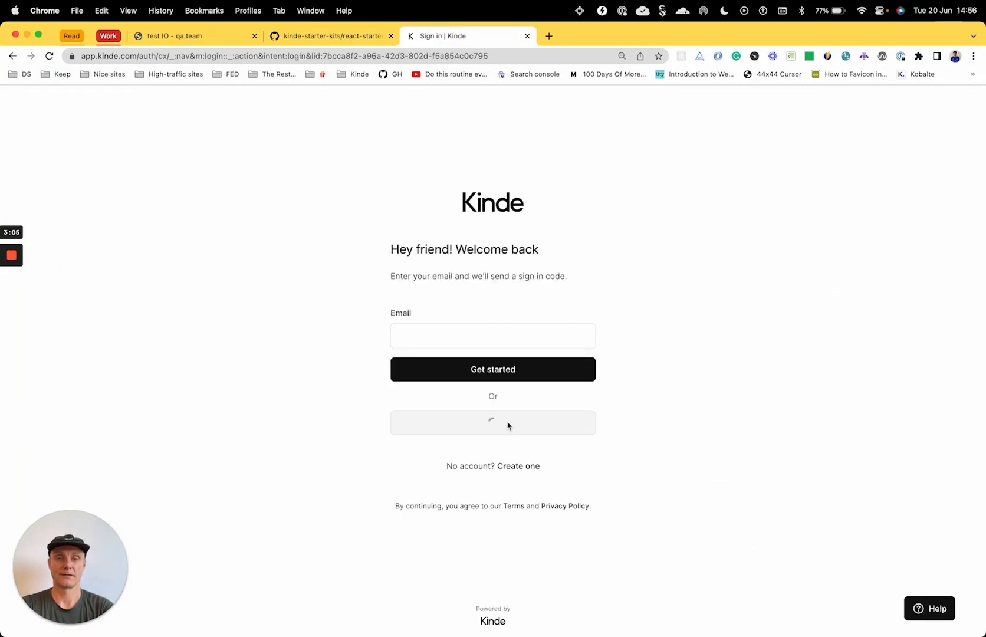
left_click(493, 422)
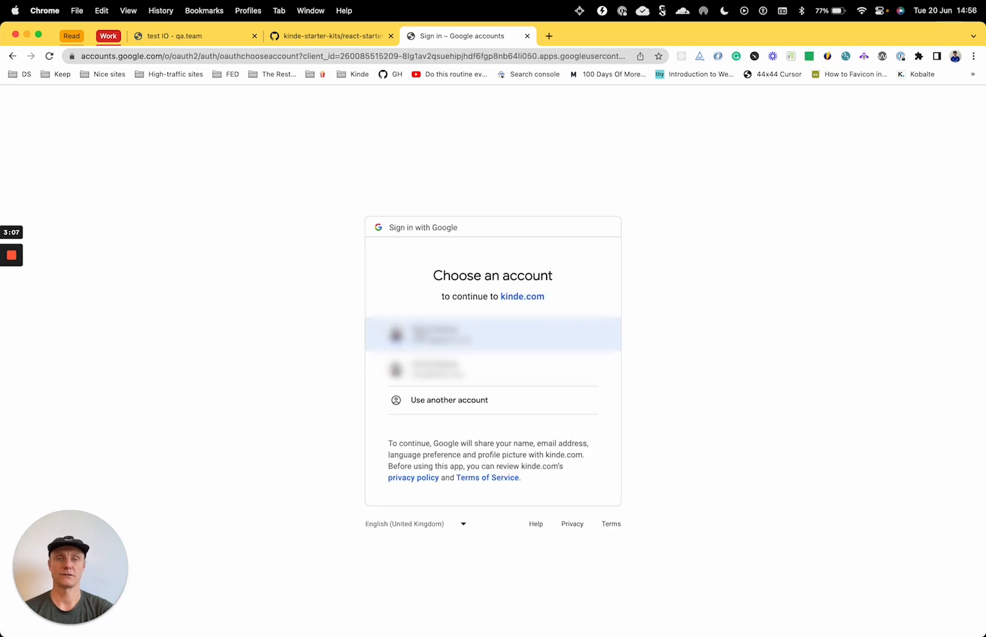
left_click(492, 334)
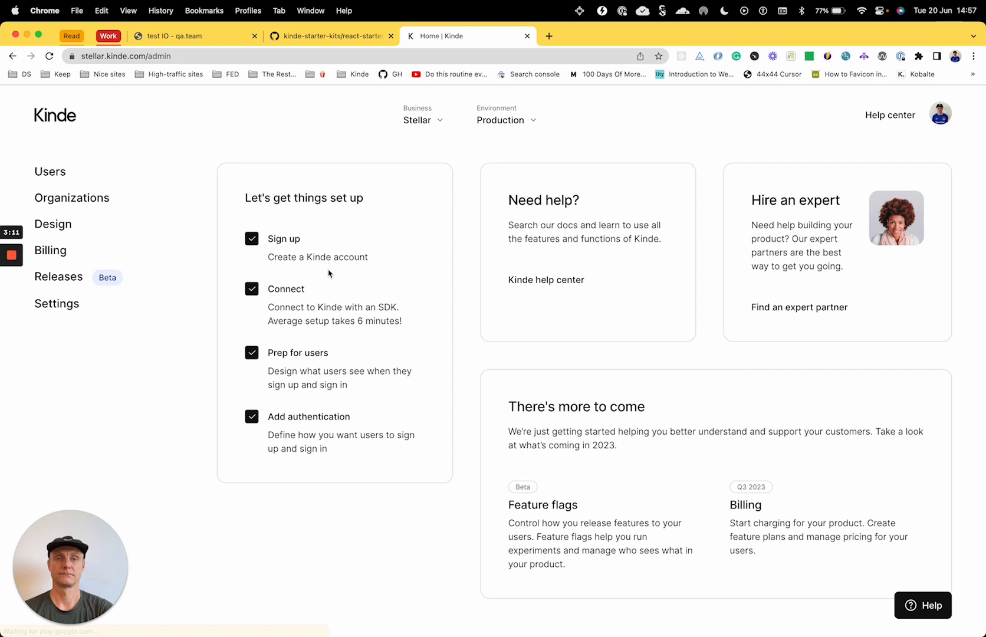
Step: Navigate Settings > Applications to the Front-end app's details page
left_click(57, 303)
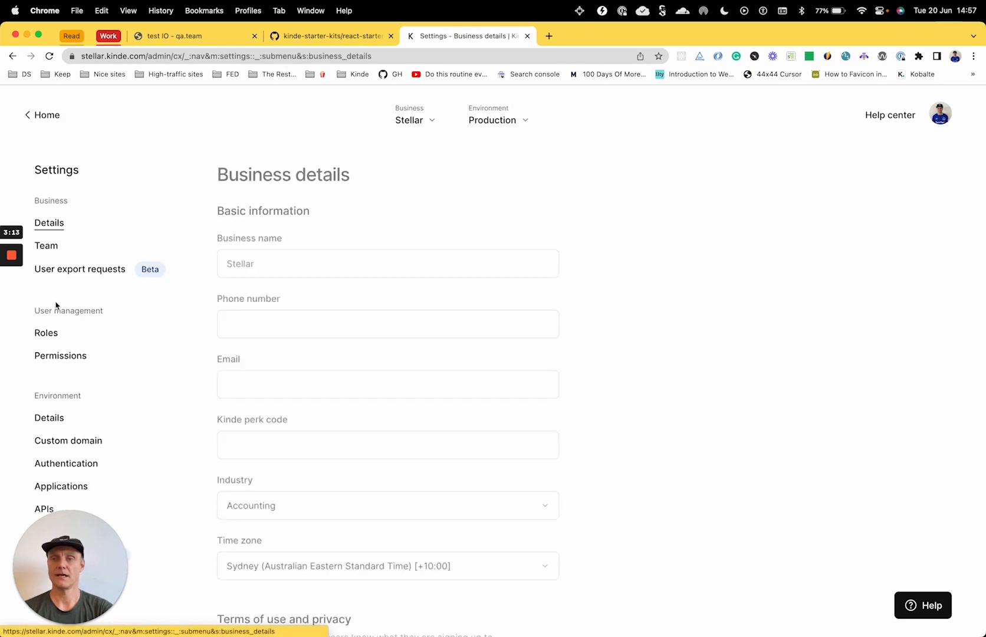
left_click(61, 486)
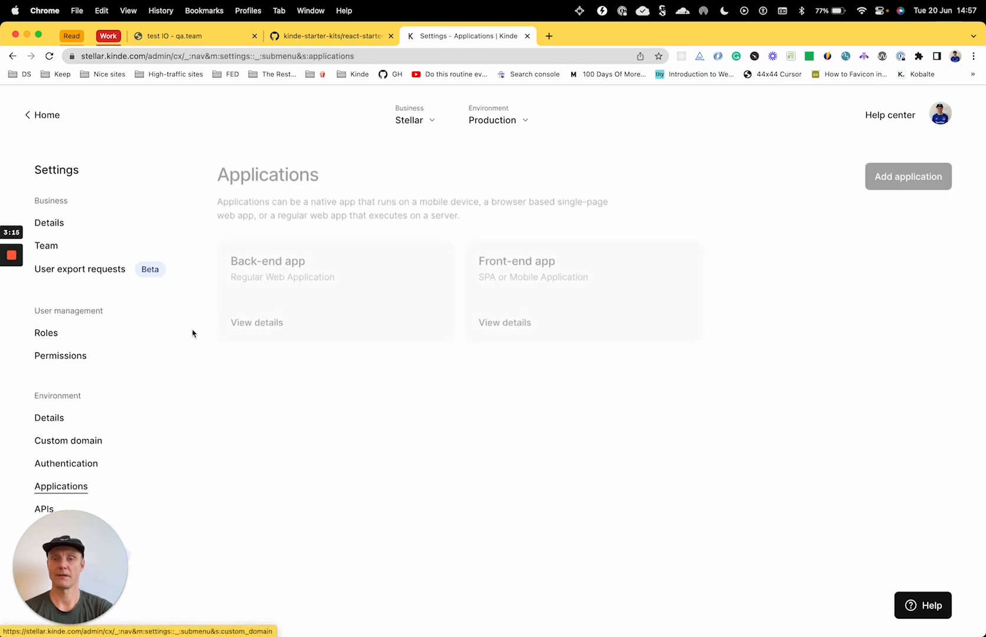
left_click(505, 322)
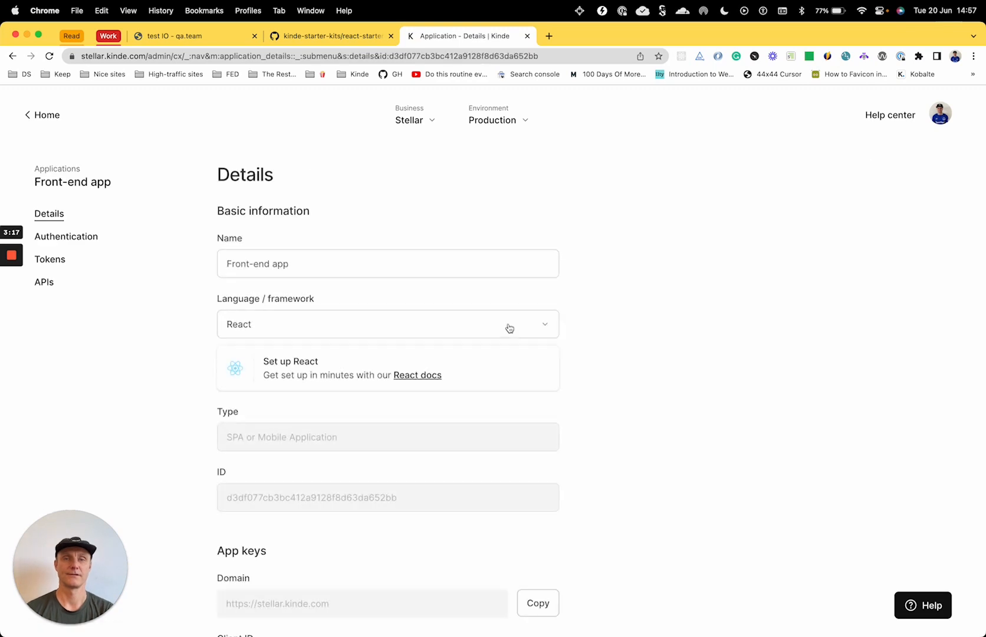
Step: Copy the Front-end app's Client ID into REACT_APP_KINDE_CLIENT_ID in the .env file
scroll("down", 3)
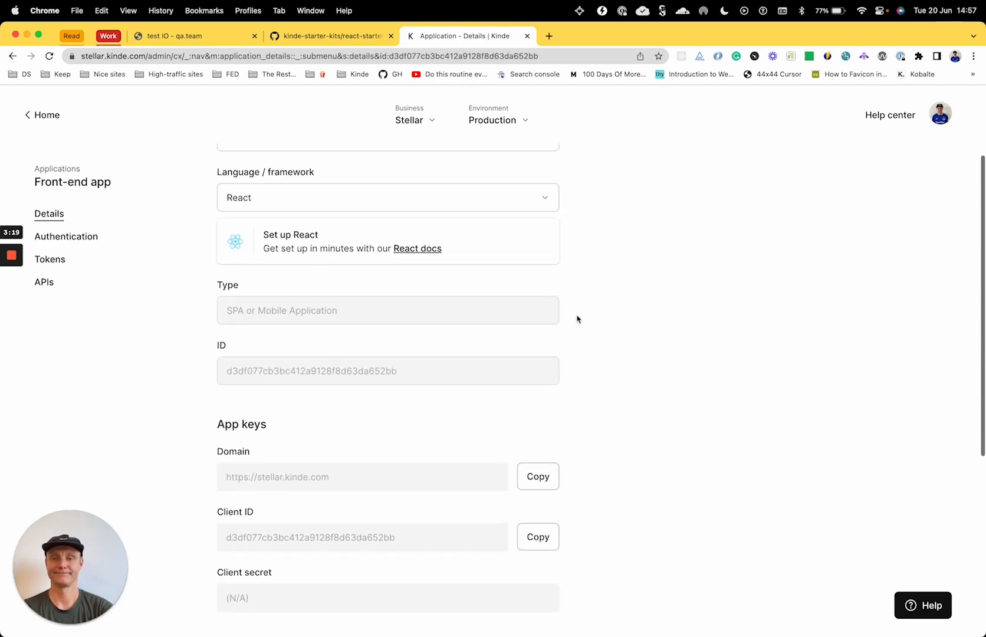
left_click(329, 36)
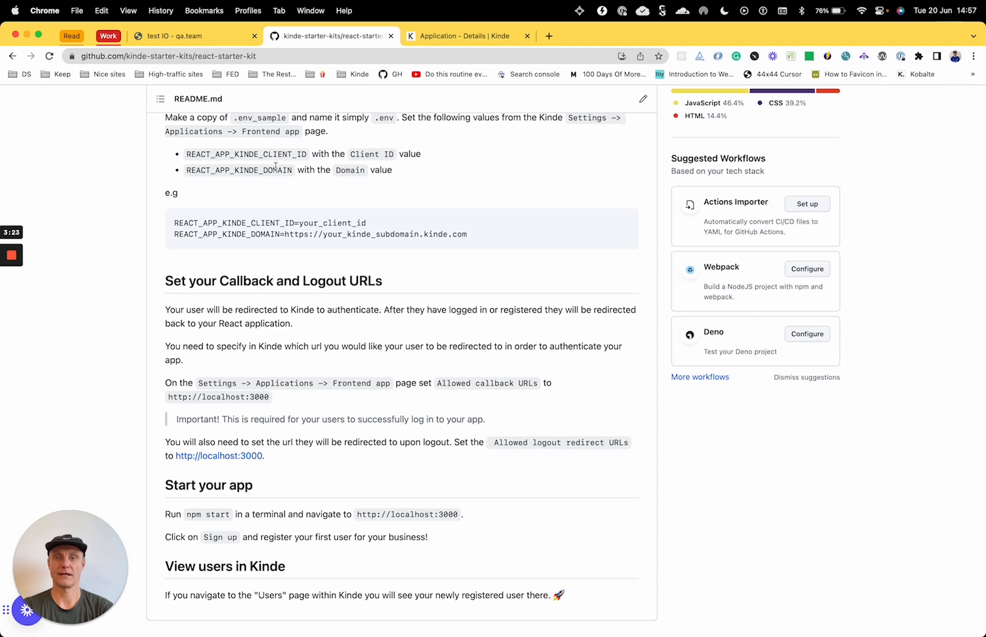
left_click(465, 35)
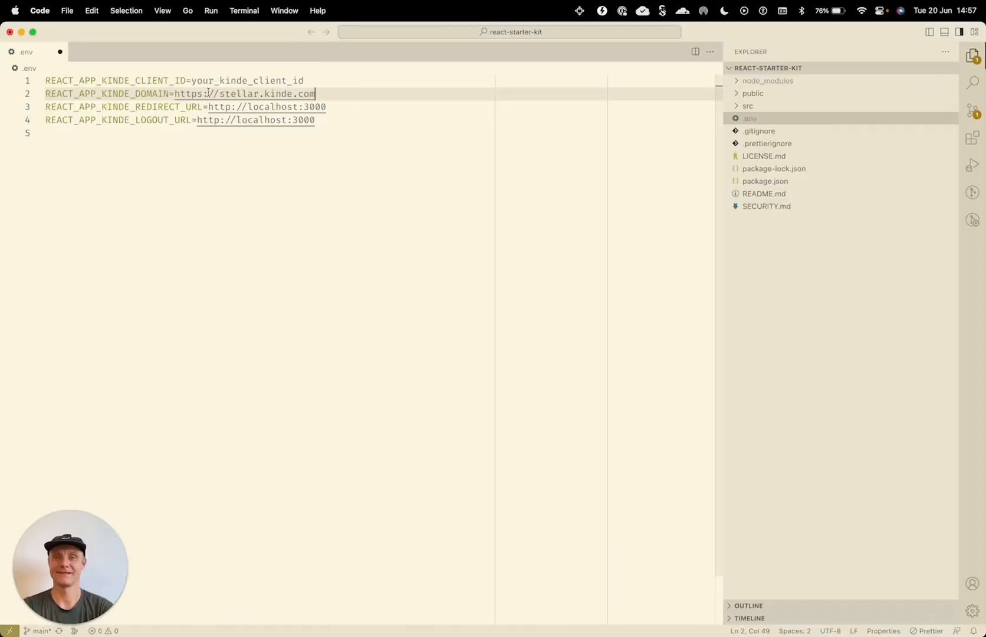
type("d3df077cb3bc412a9128f8d63da652bb")
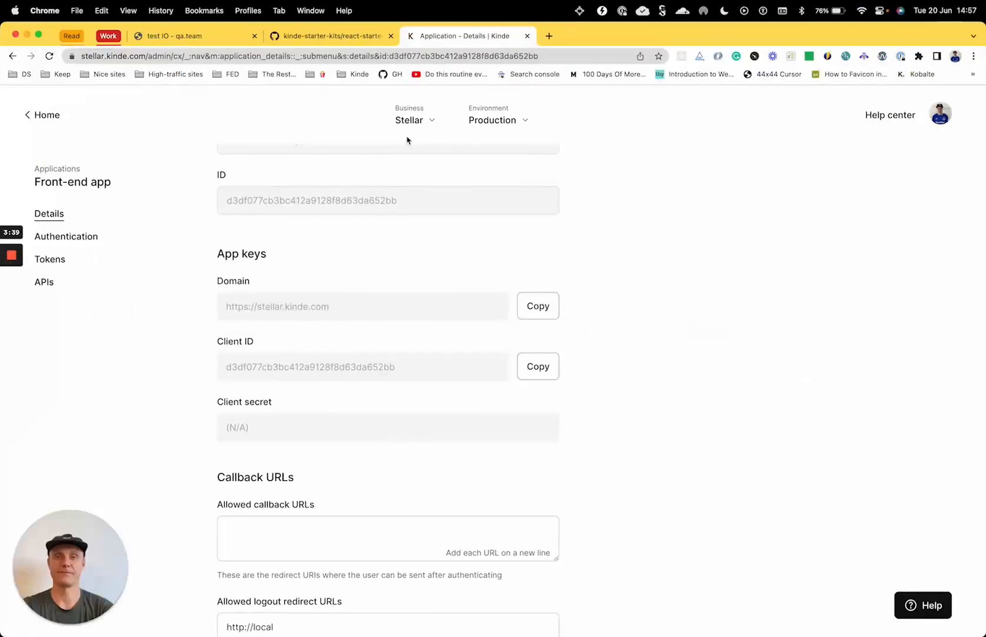
left_click(328, 36)
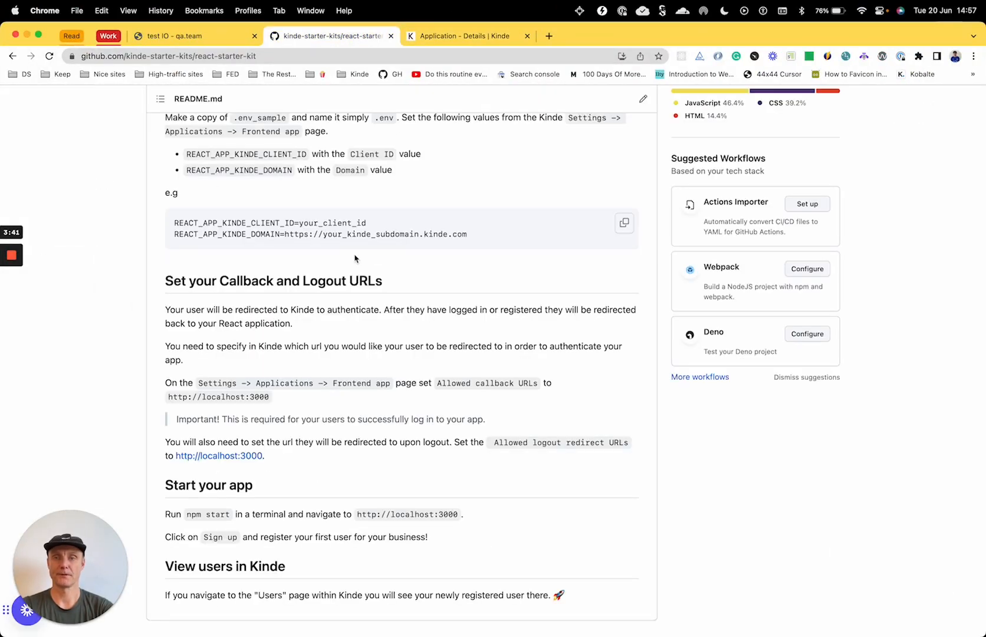
scroll("down", 3)
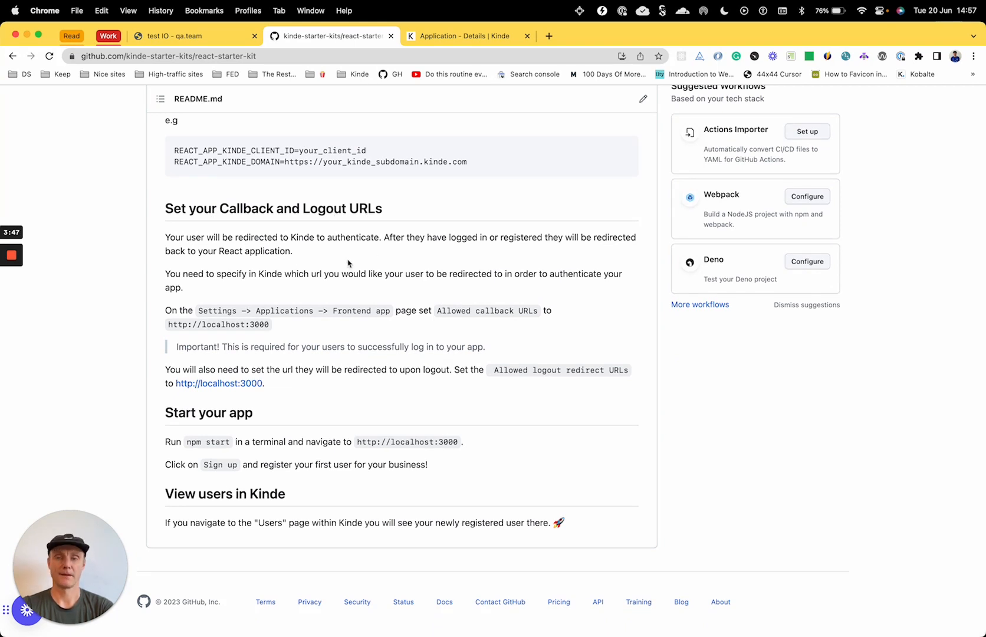
mouse_move(387, 295)
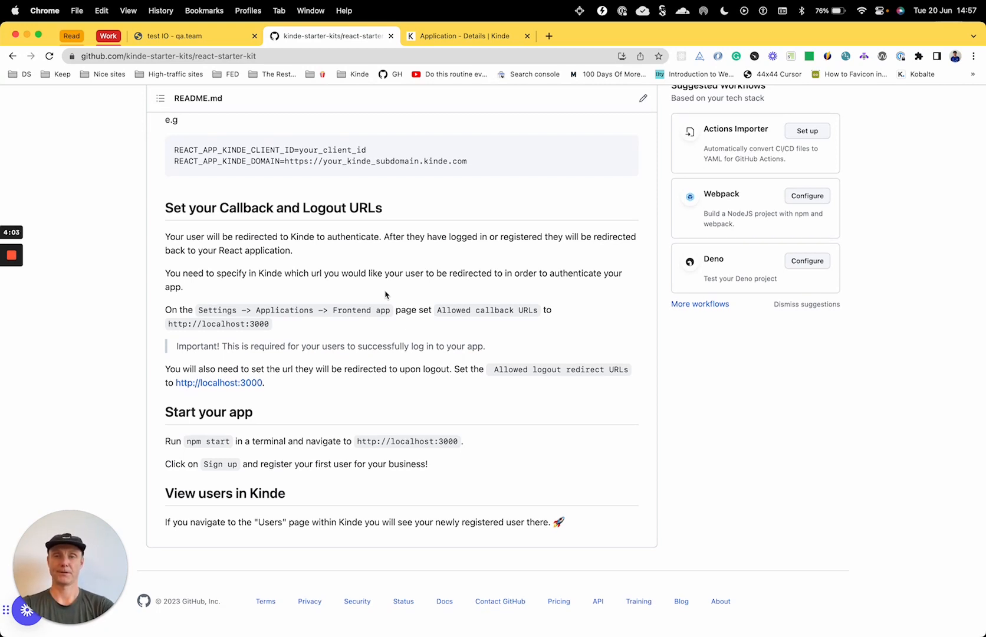
mouse_move(269, 319)
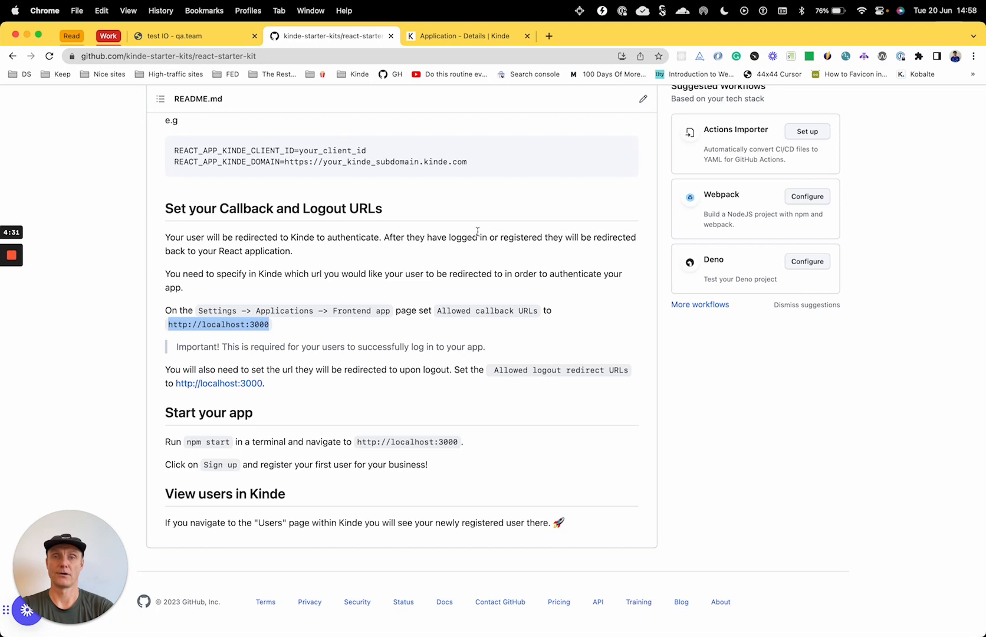
left_click(462, 35)
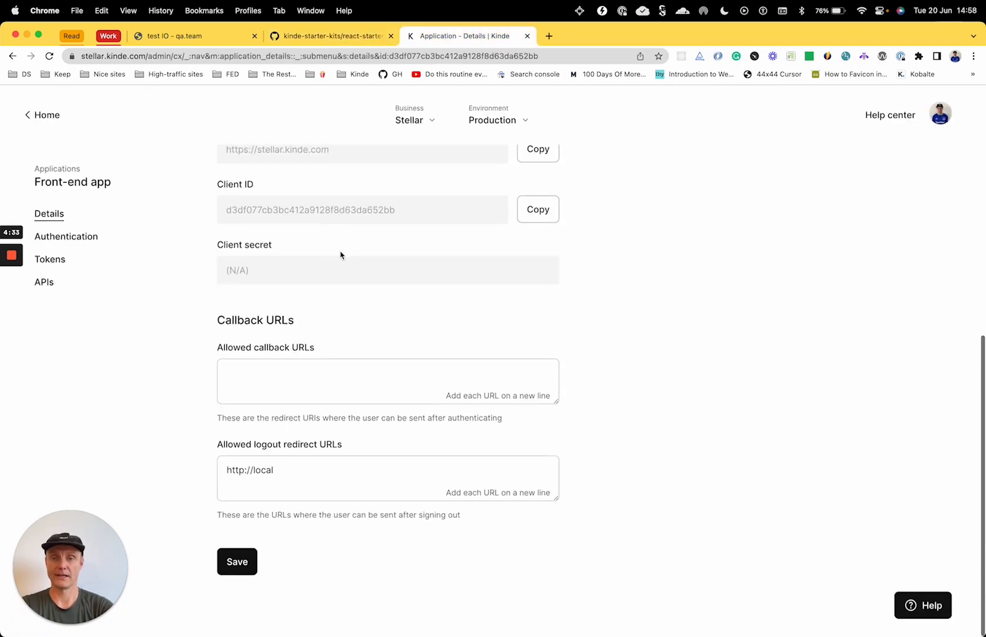
type("http://localhost:3000")
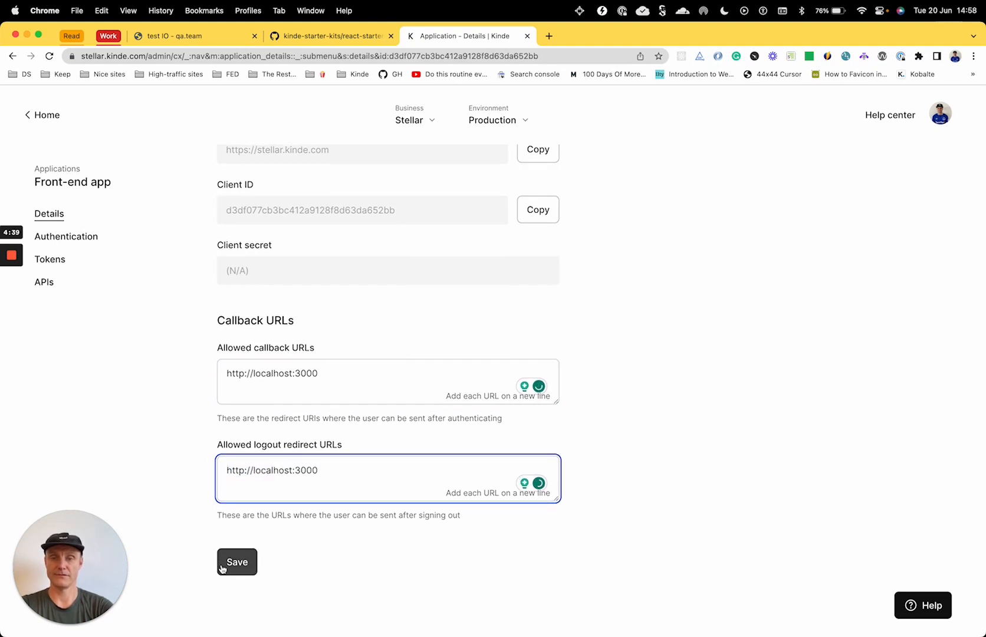
left_click(236, 561)
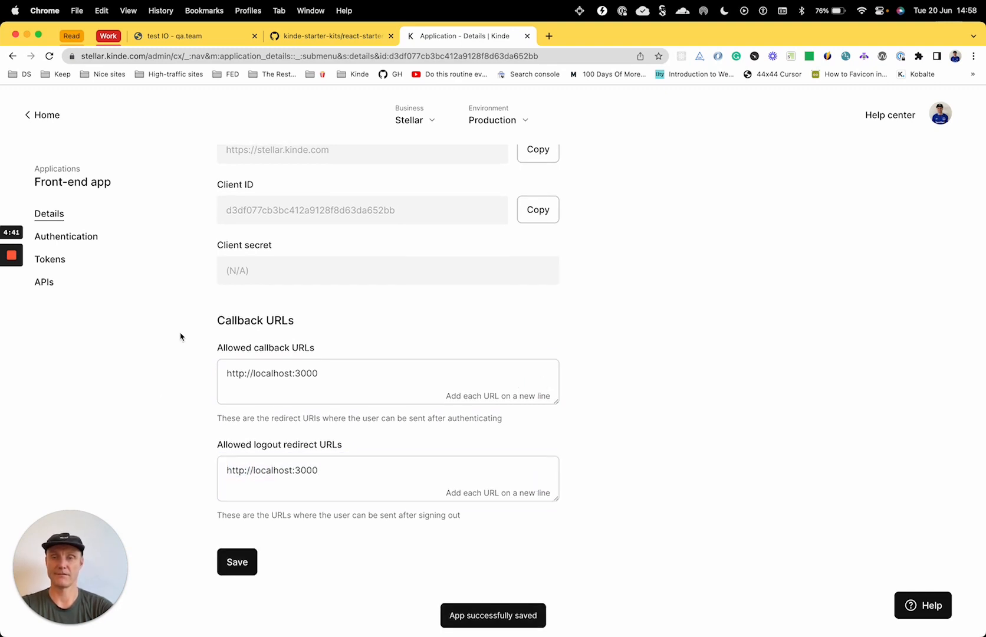
left_click(331, 35)
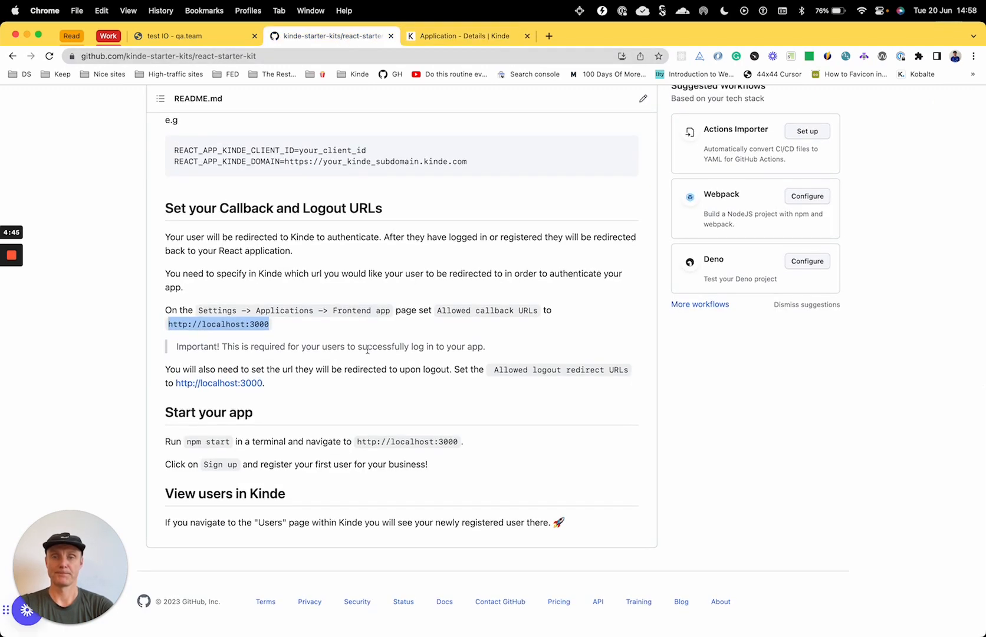
mouse_move(193, 436)
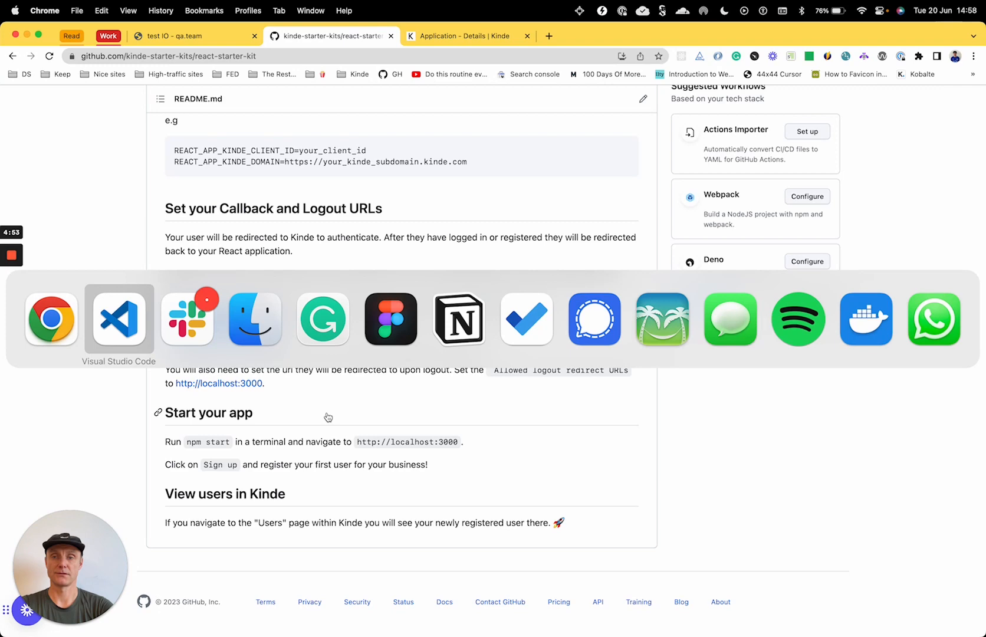
left_click(119, 320)
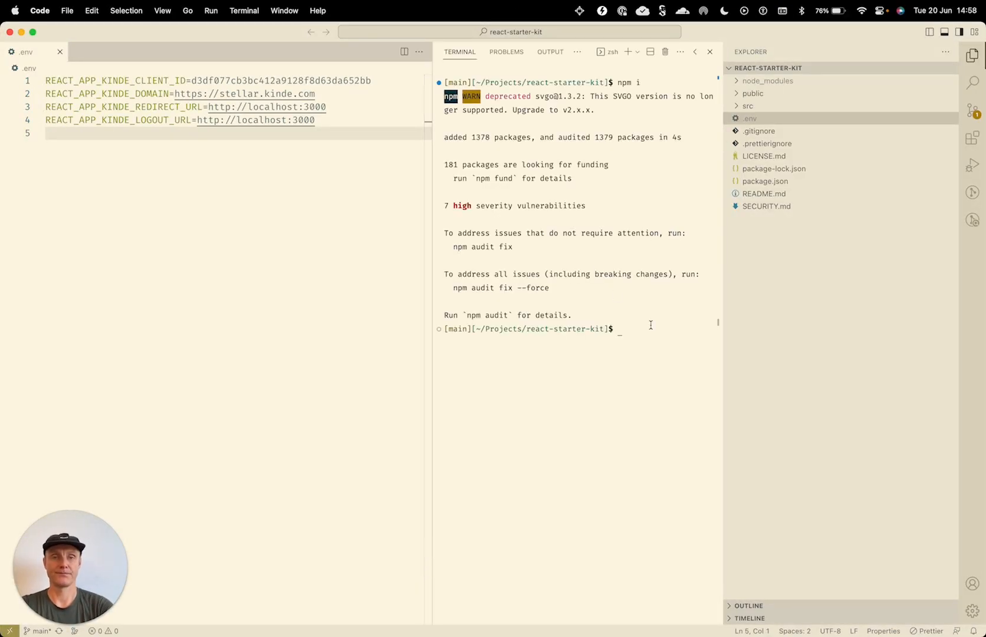
Step: Run npm start to launch the starter app at localhost:3000
type("npm start")
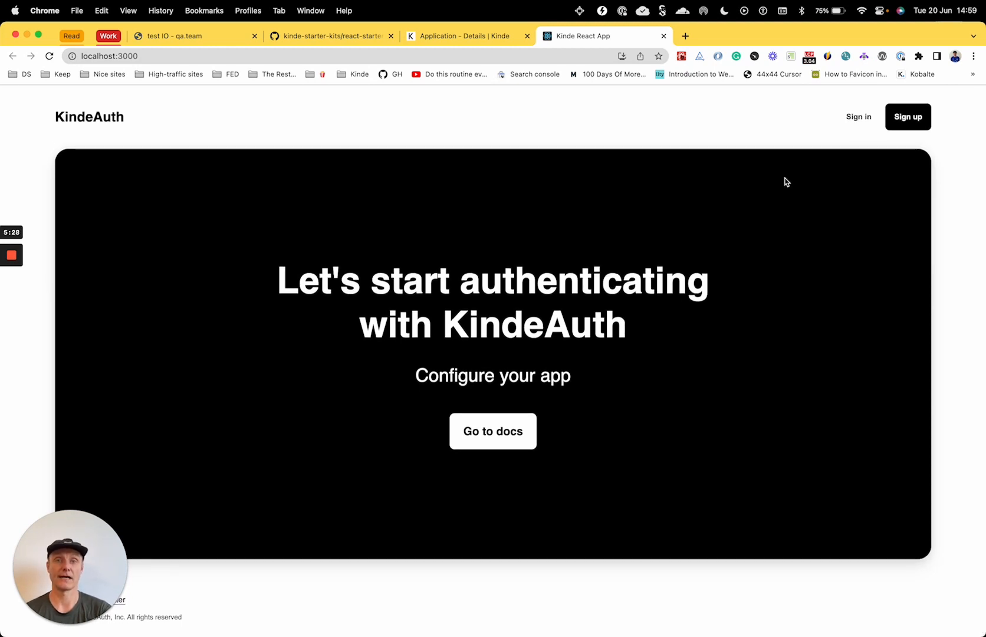
mouse_move(863, 162)
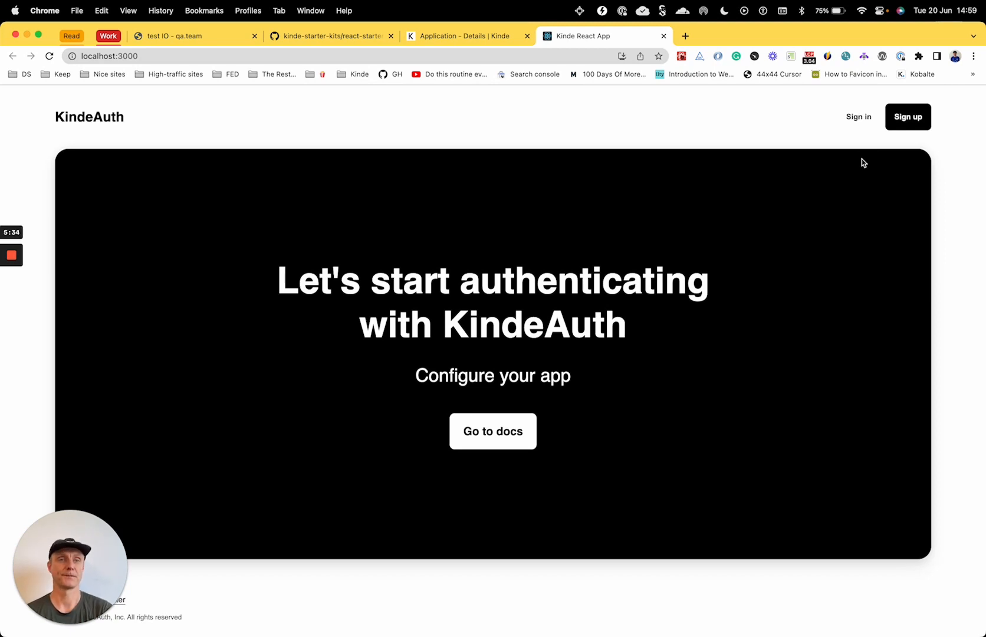
Step: Start registering a new user from the KindeAuth landing page's Sign up button
left_click(908, 117)
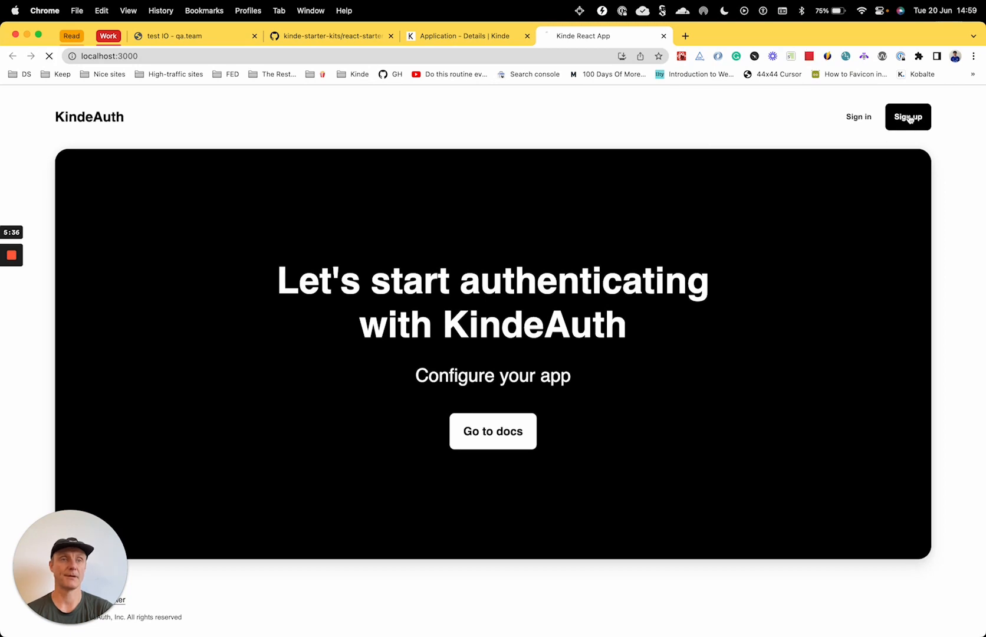
left_click(908, 117)
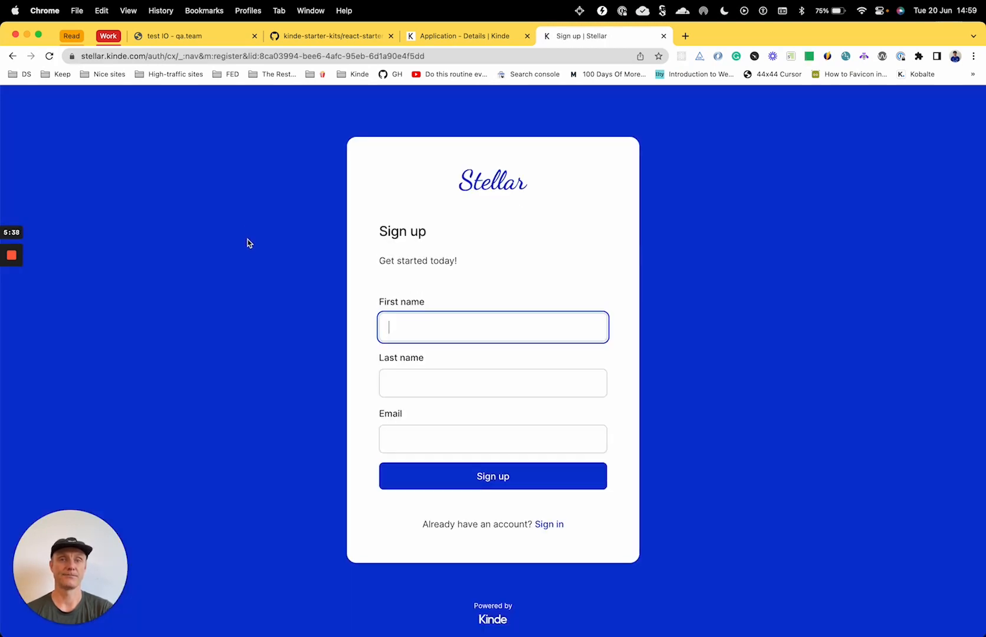
mouse_move(264, 304)
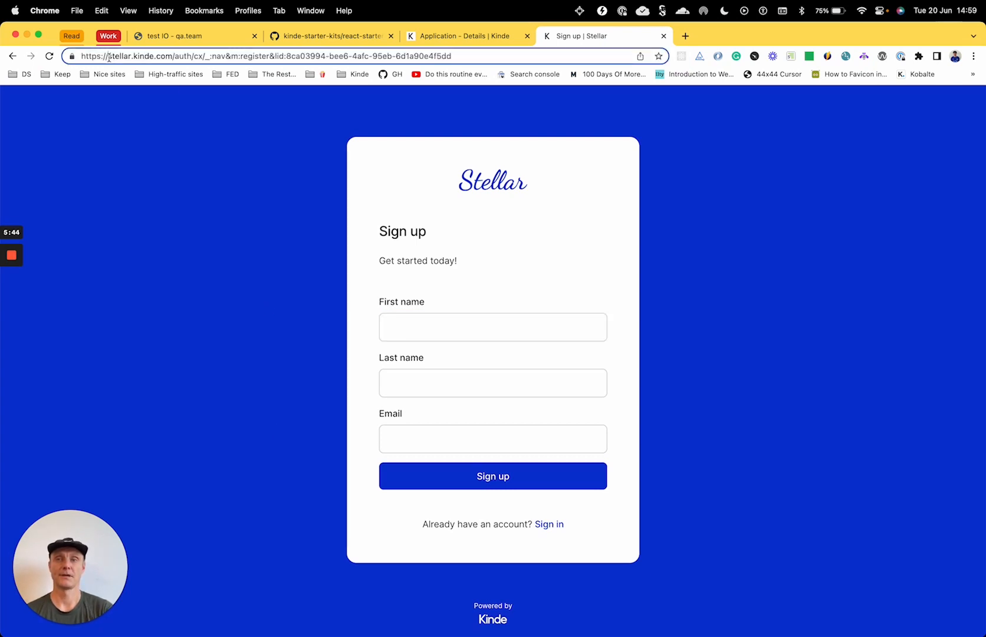
Step: Fill the Stellar sign-up form names 'J' and 'Pearcx', then move to the qa.team disposable mail page
double_click(130, 56)
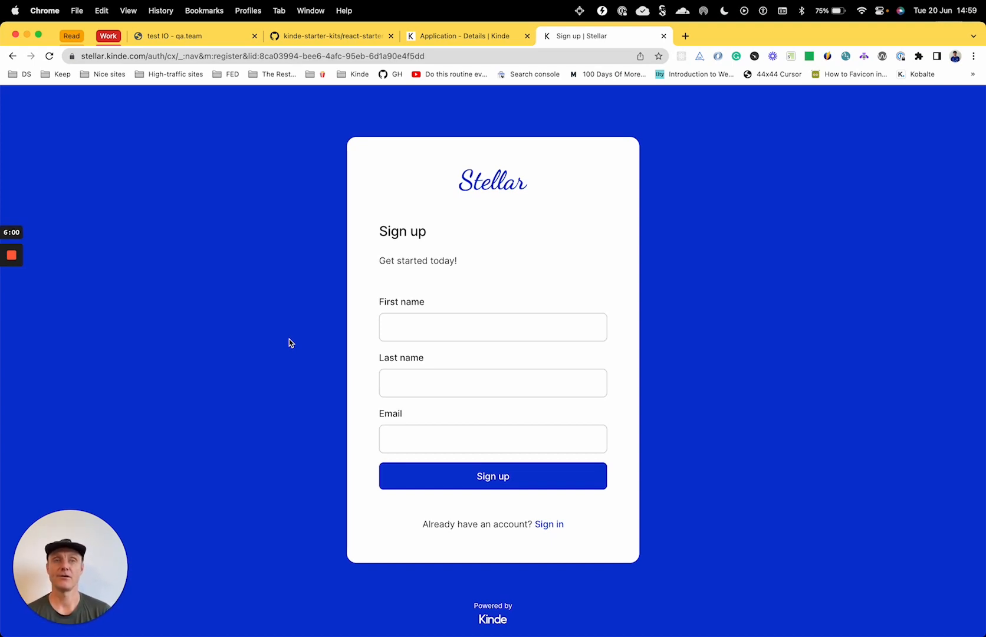
left_click(493, 327)
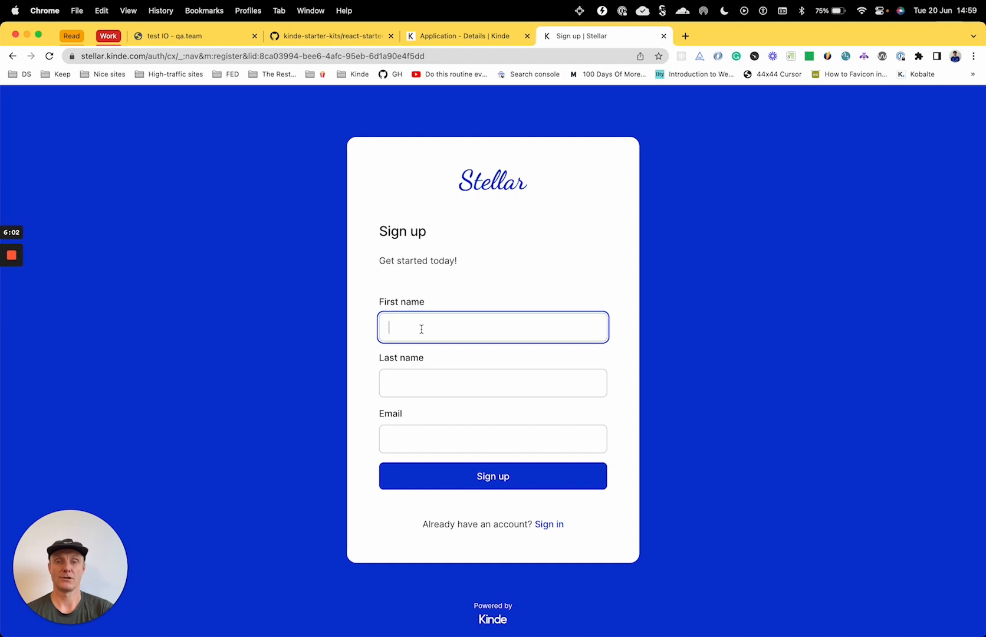
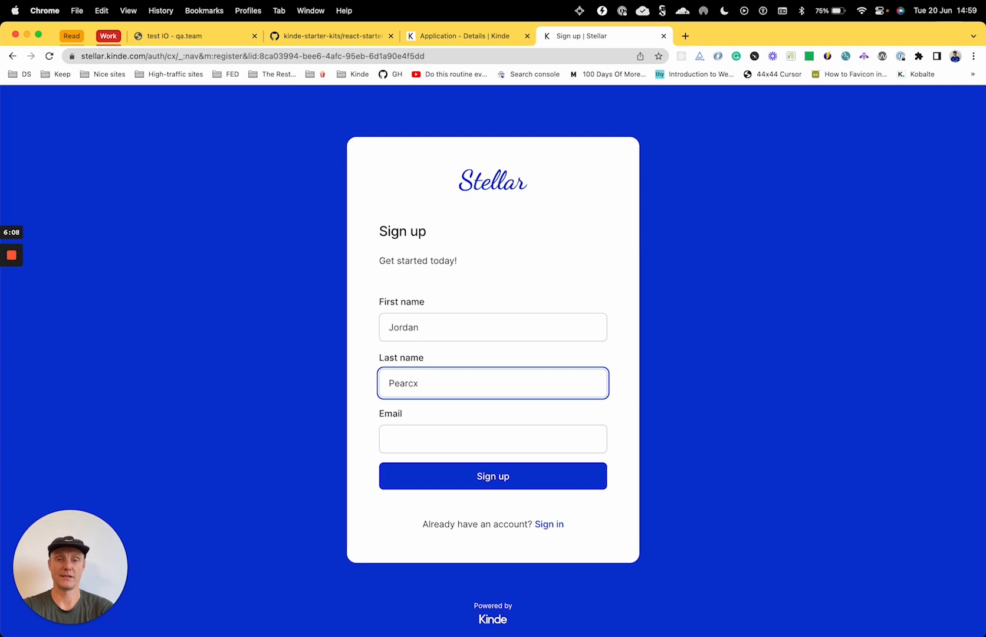
left_click(174, 36)
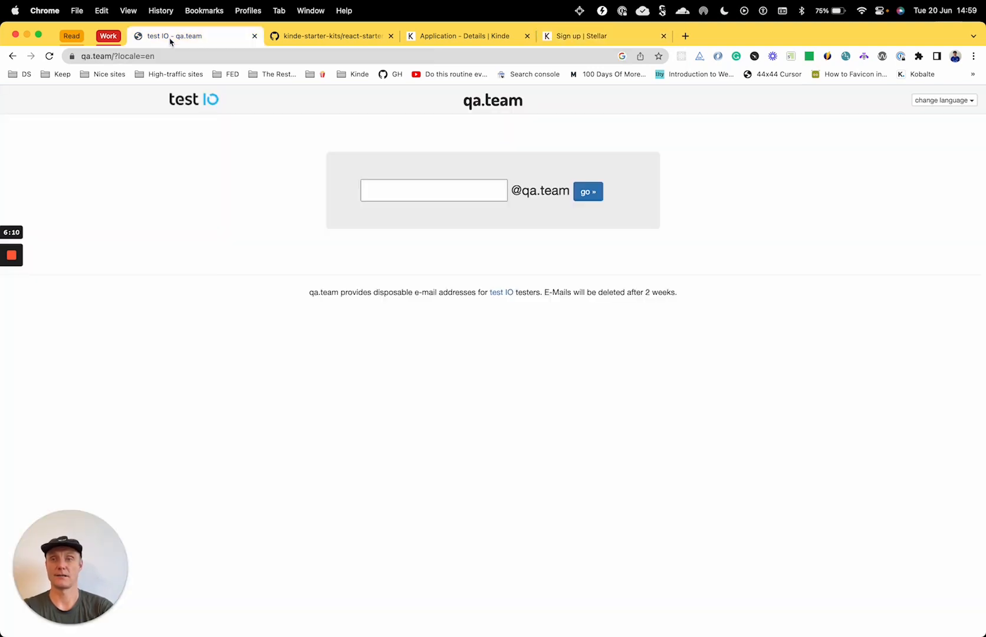
Step: Create the 'jordan' qa.team mailbox and submit the Stellar sign-up form with its address
left_click(446, 190)
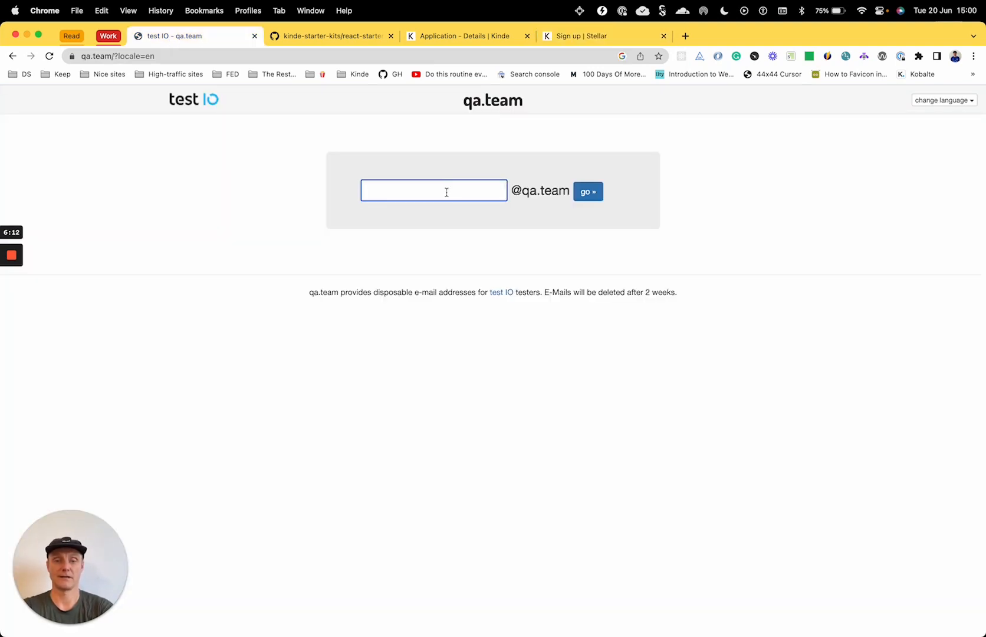
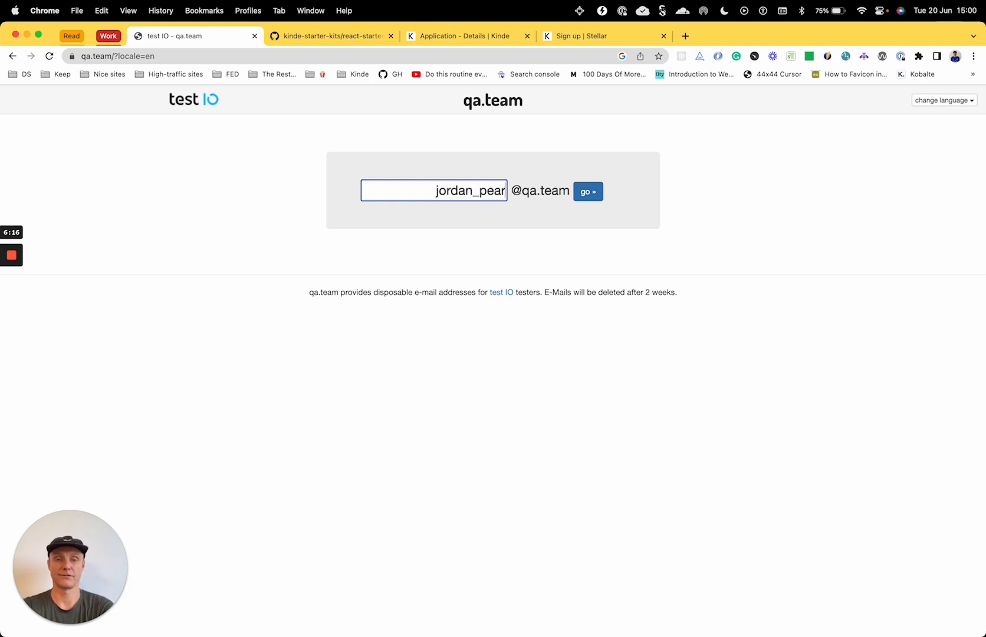
left_click(587, 191)
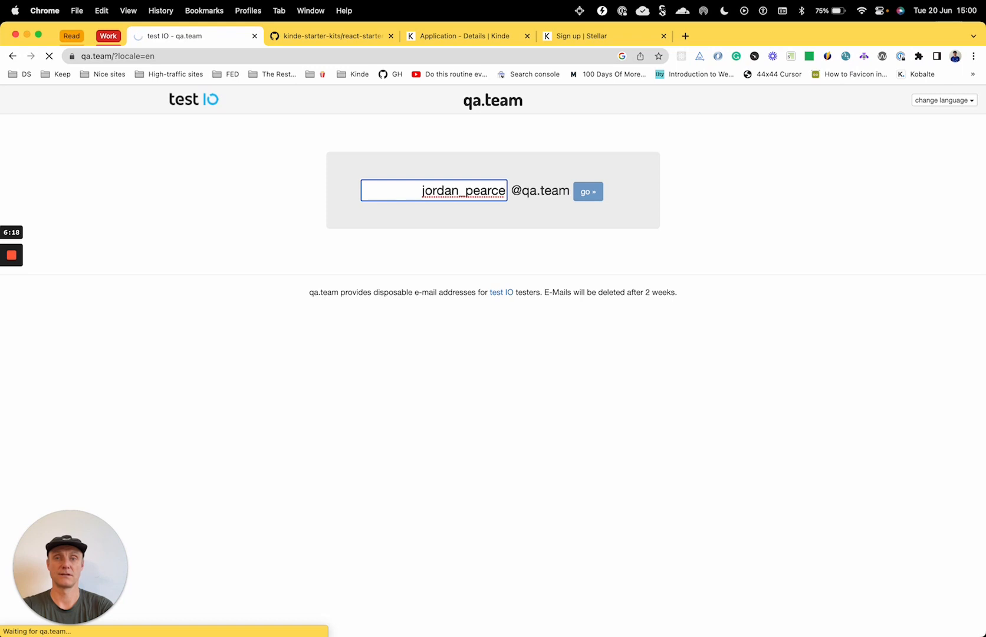
left_click(587, 191)
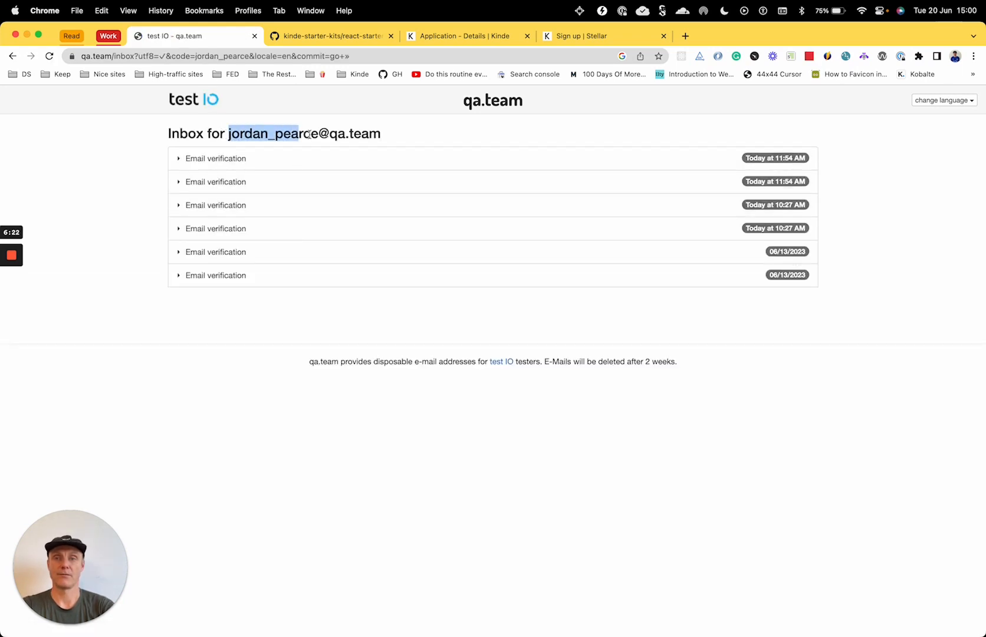
left_click(591, 36)
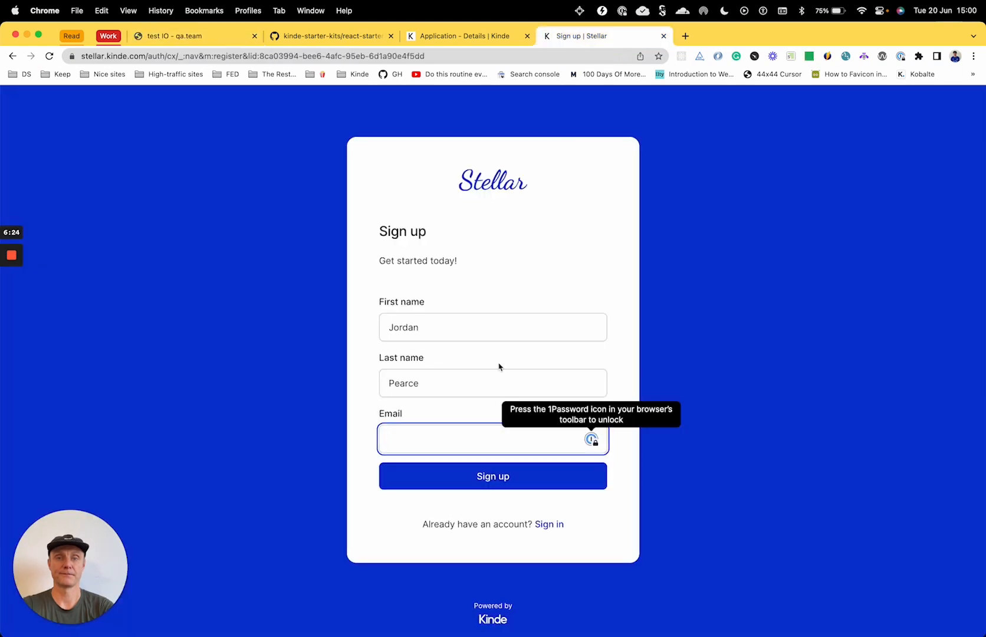
left_click(493, 476)
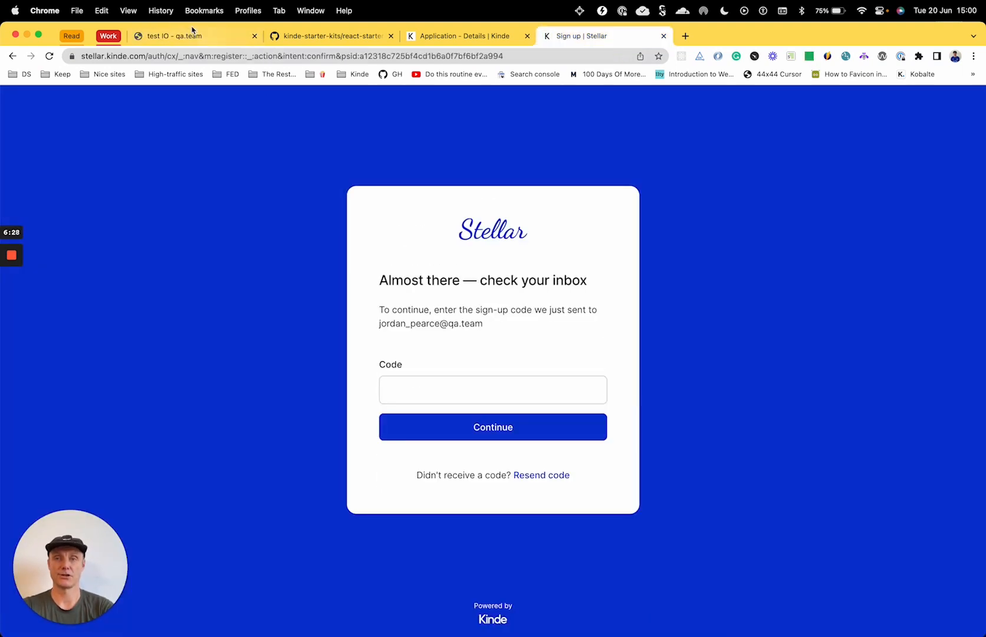
left_click(174, 35)
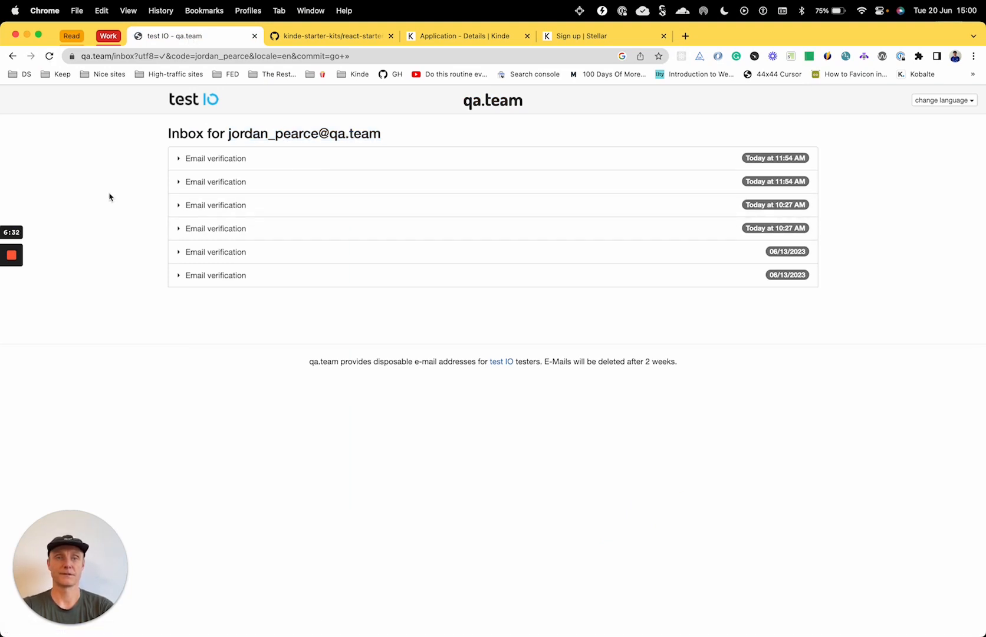
left_click(50, 56)
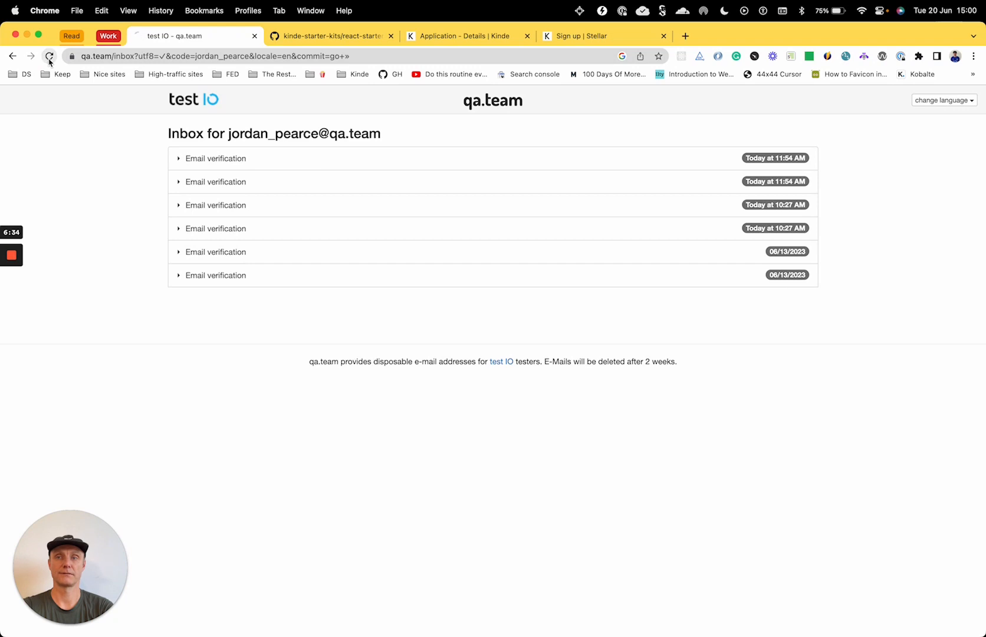
left_click(197, 159)
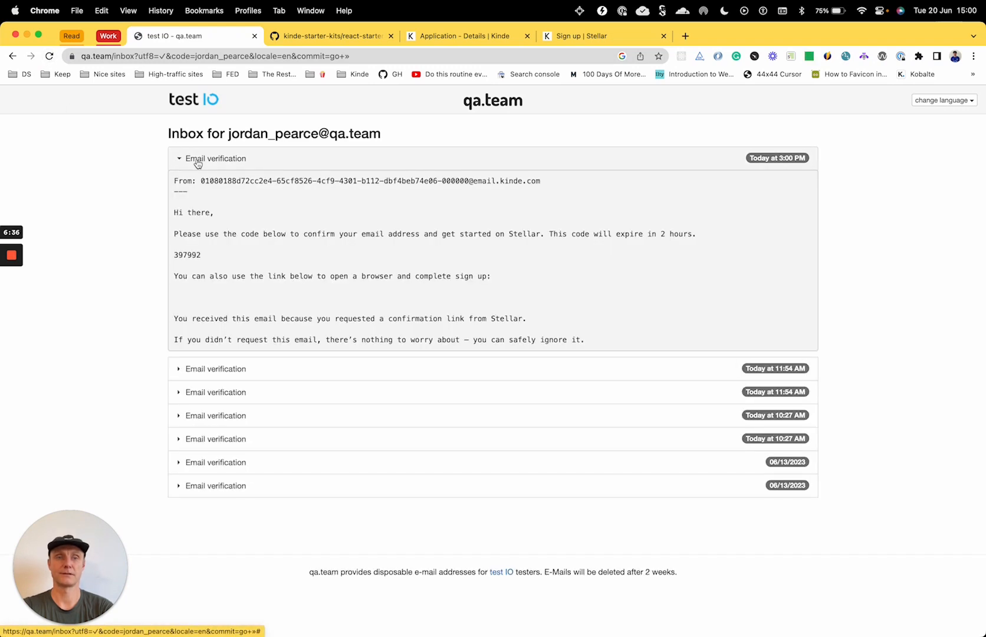
mouse_move(275, 259)
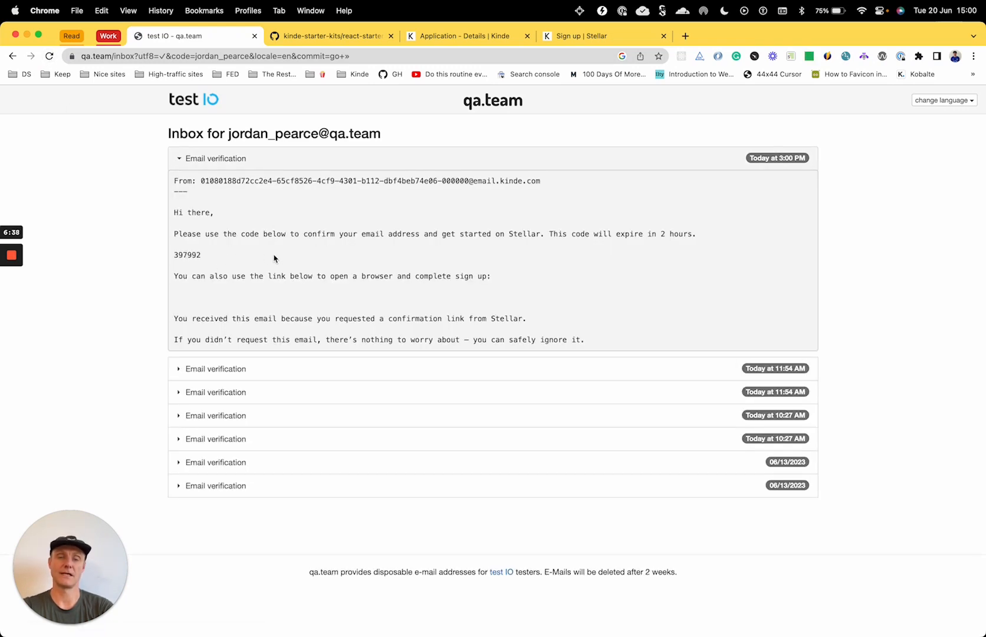
double_click(186, 254)
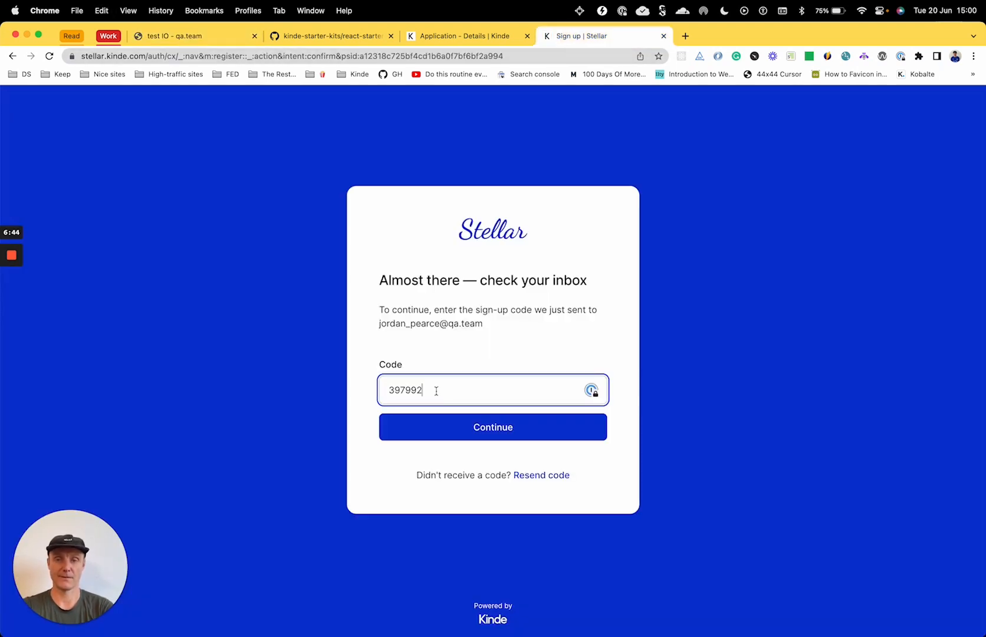
left_click(493, 427)
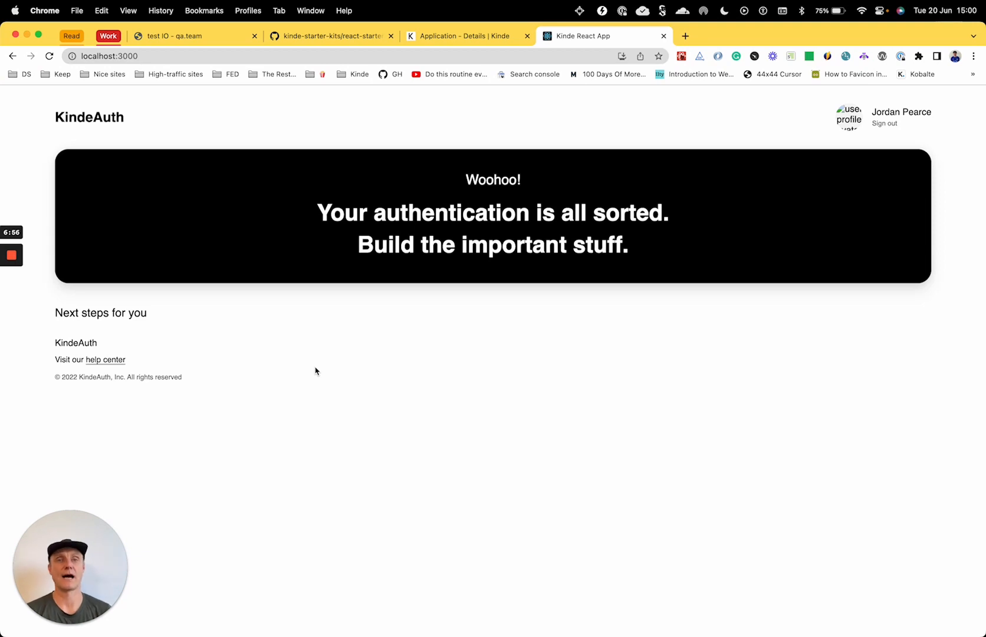
mouse_move(791, 163)
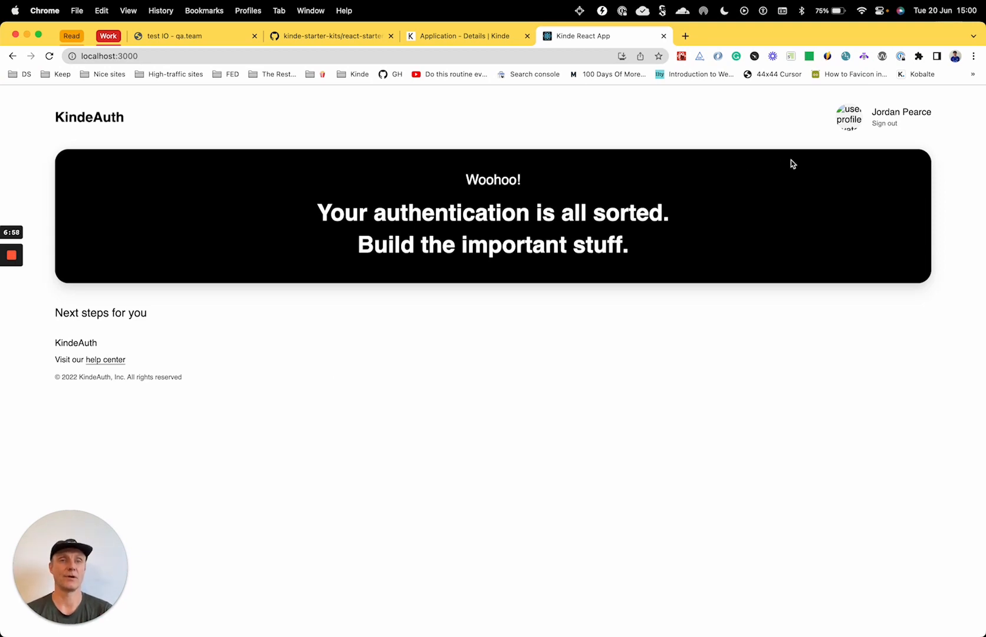
mouse_move(871, 152)
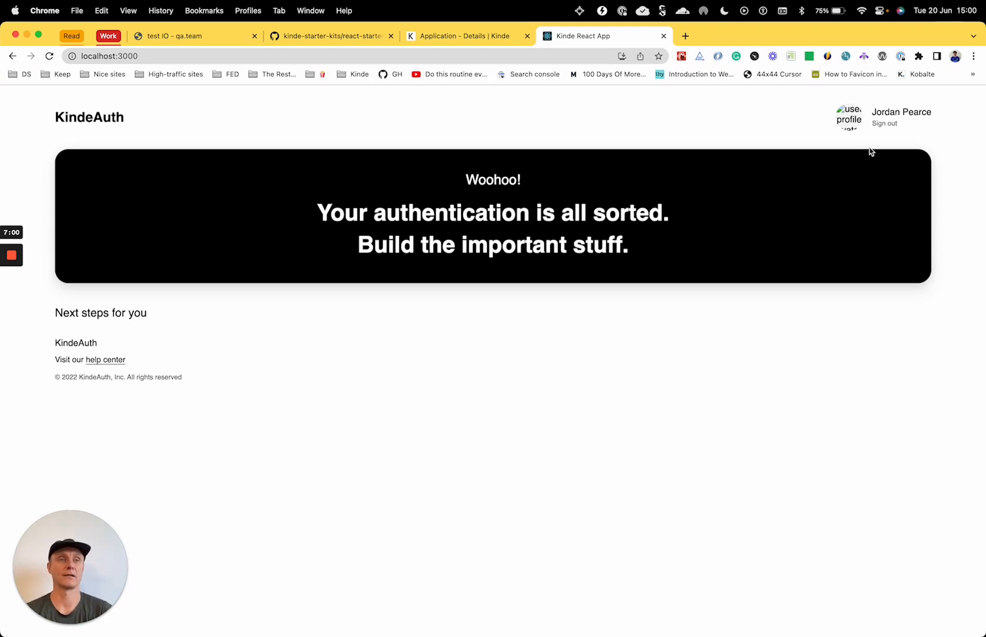
double_click(901, 112)
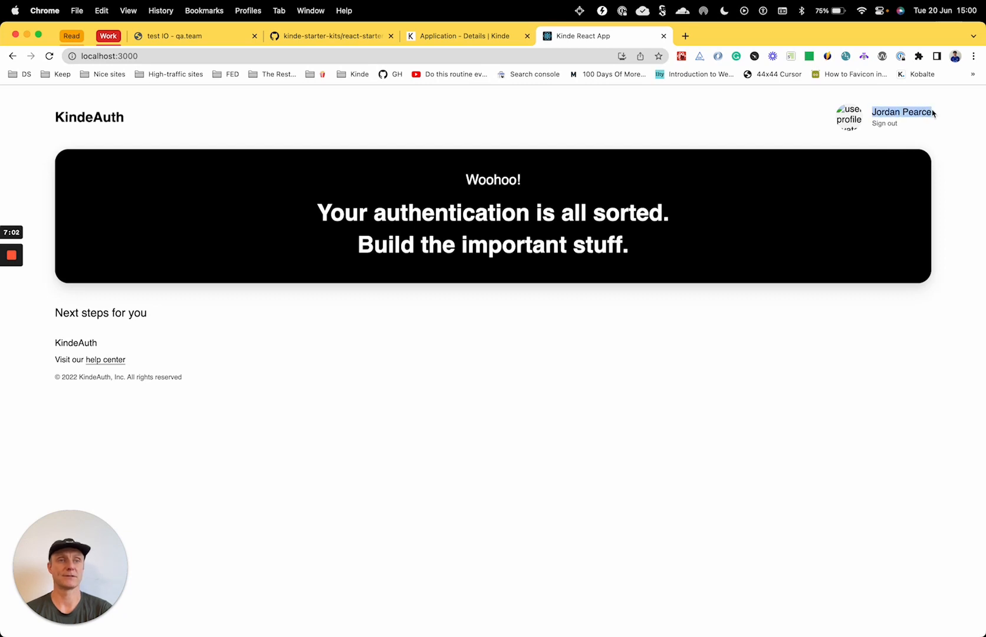
mouse_move(607, 185)
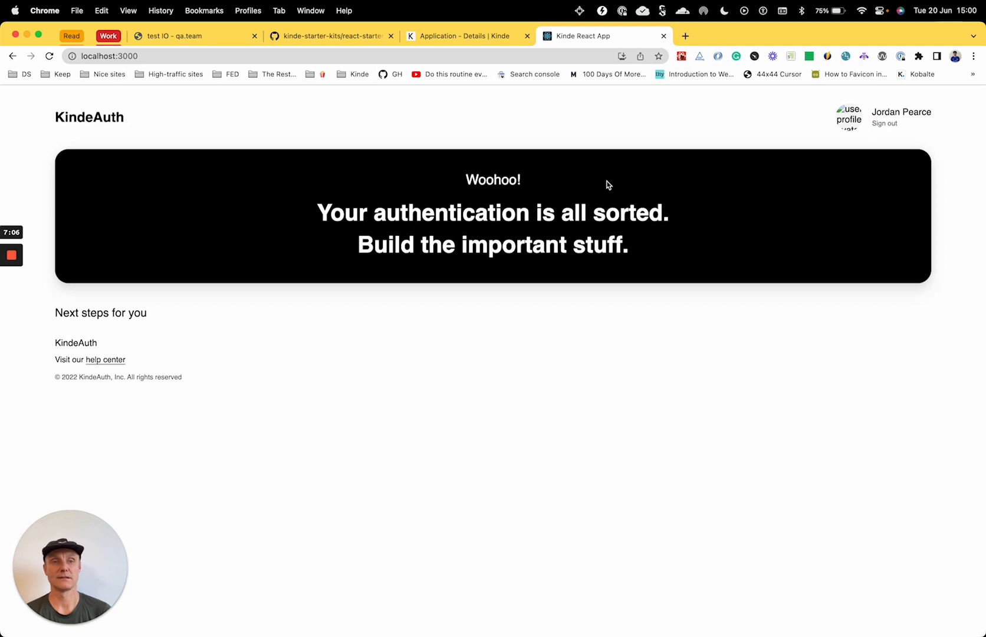
mouse_move(431, 184)
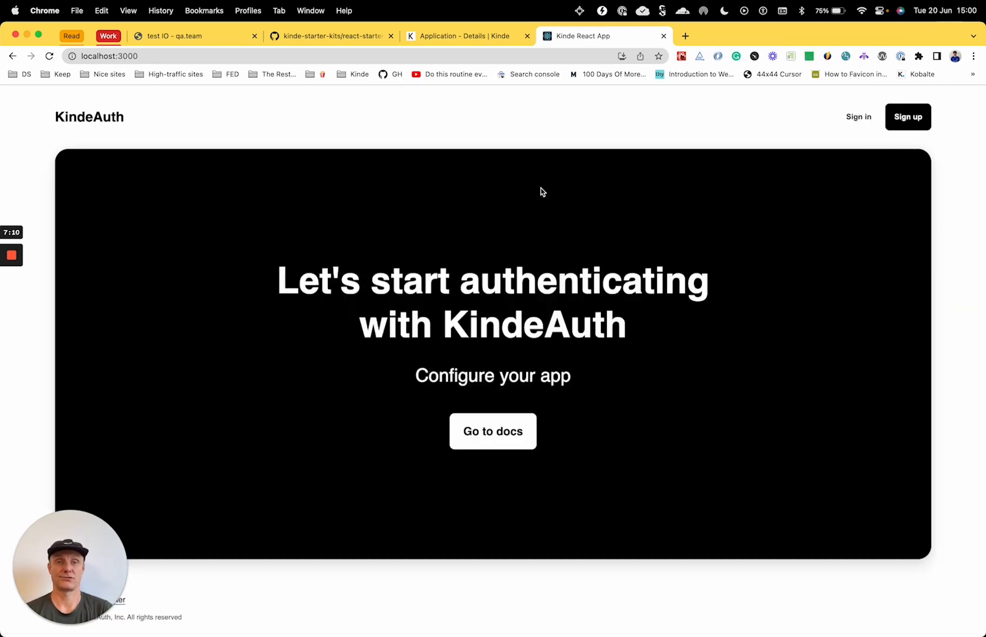
Step: Start signing in again and enter the qa.team inbox address on the Stellar sign-in page
left_click(859, 116)
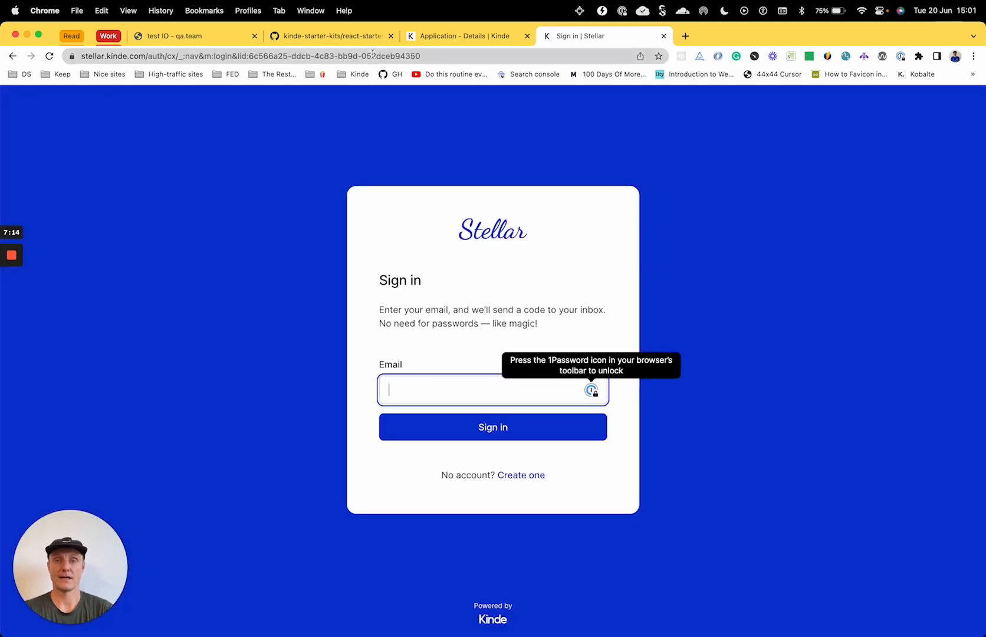
left_click(177, 35)
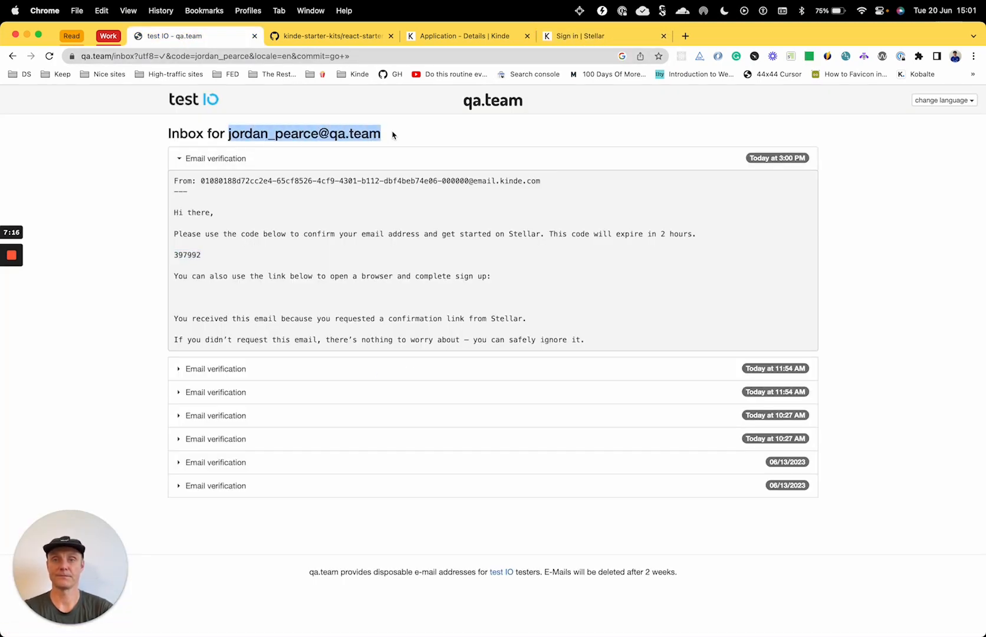
left_click(597, 36)
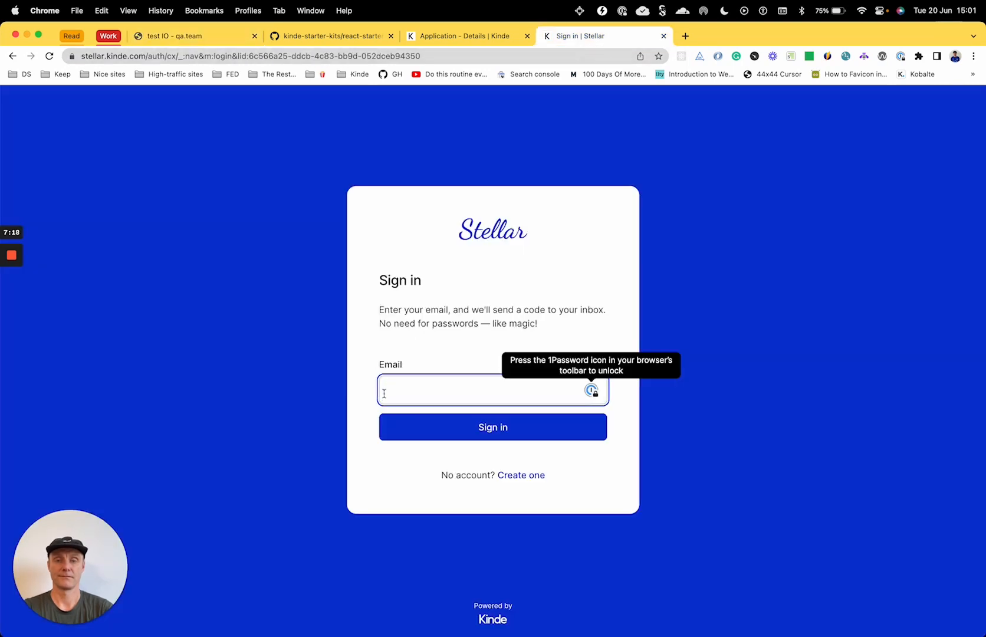
left_click(493, 427)
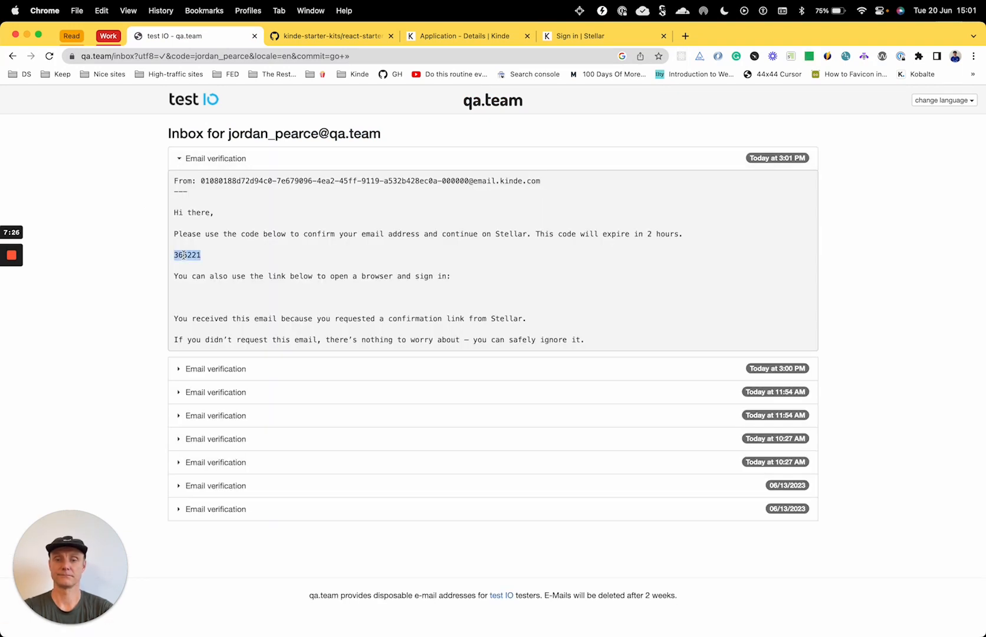
left_click(585, 35)
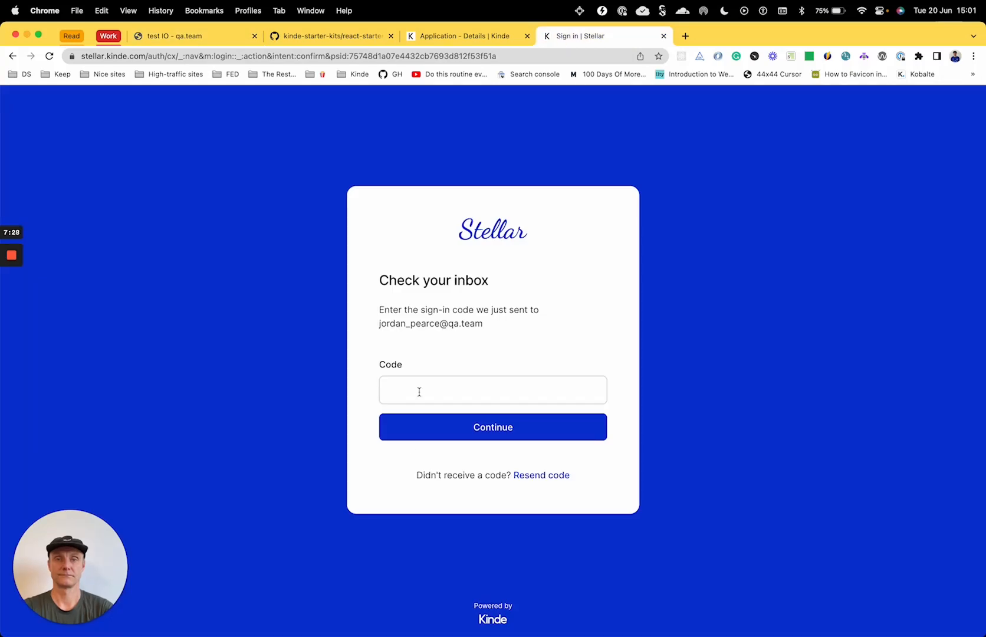
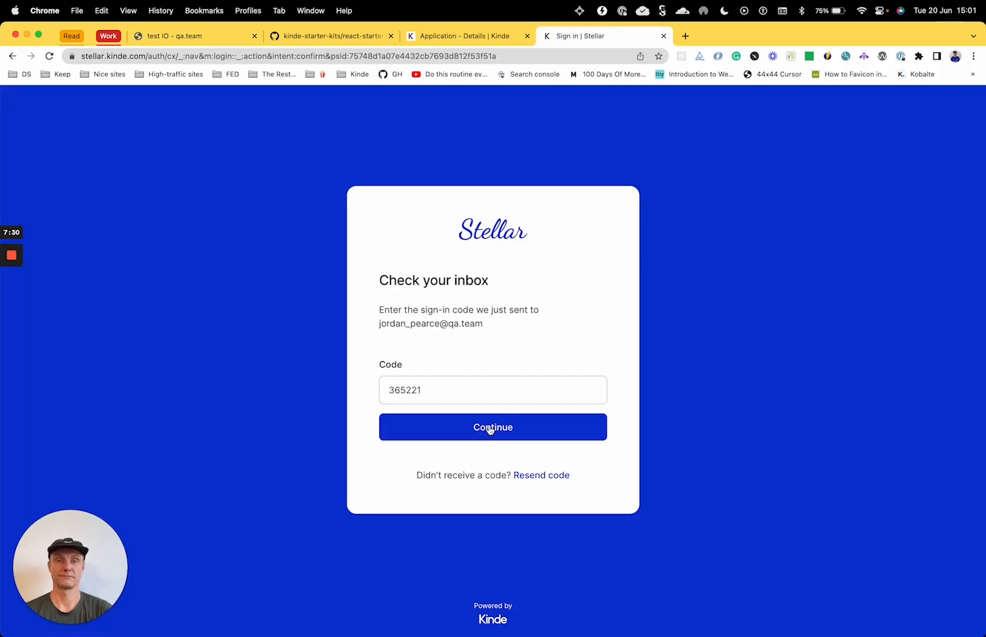
left_click(493, 427)
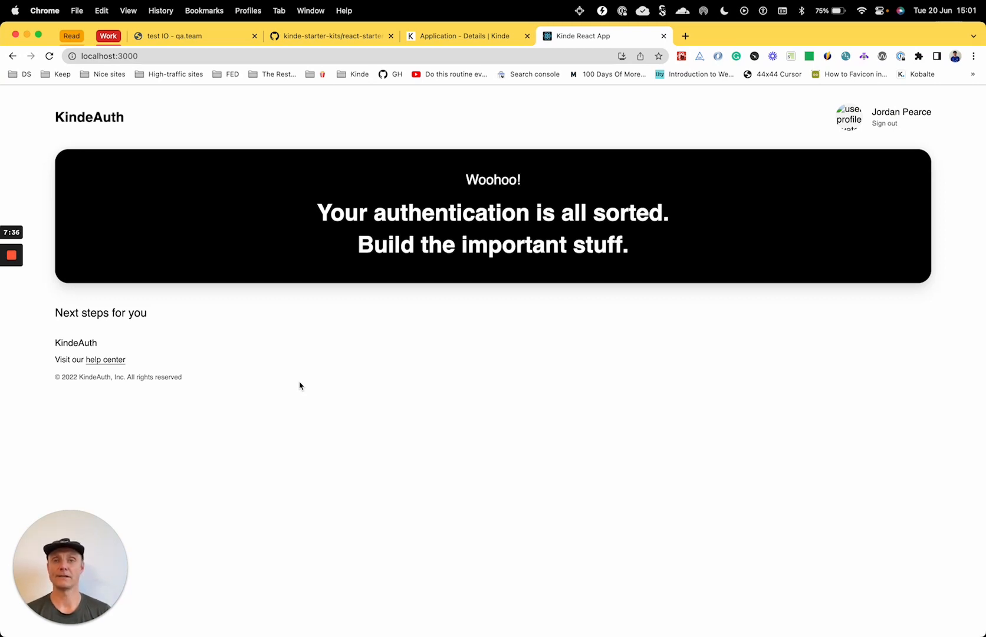
mouse_move(307, 391)
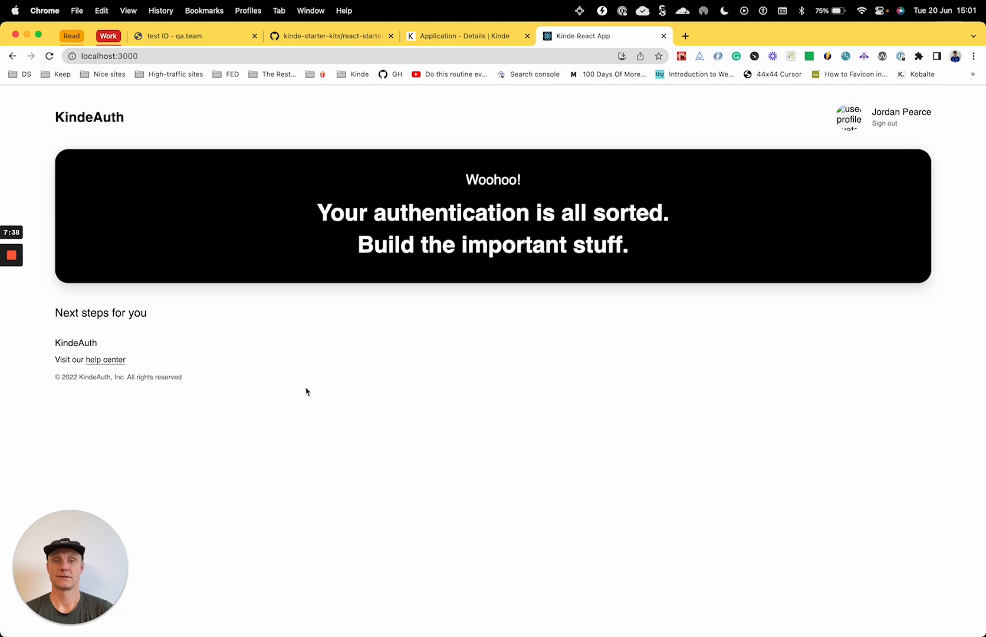
Step: Review the starter kit README on GitHub, then go to the Kinde Stellar dashboard showing one user
left_click(328, 36)
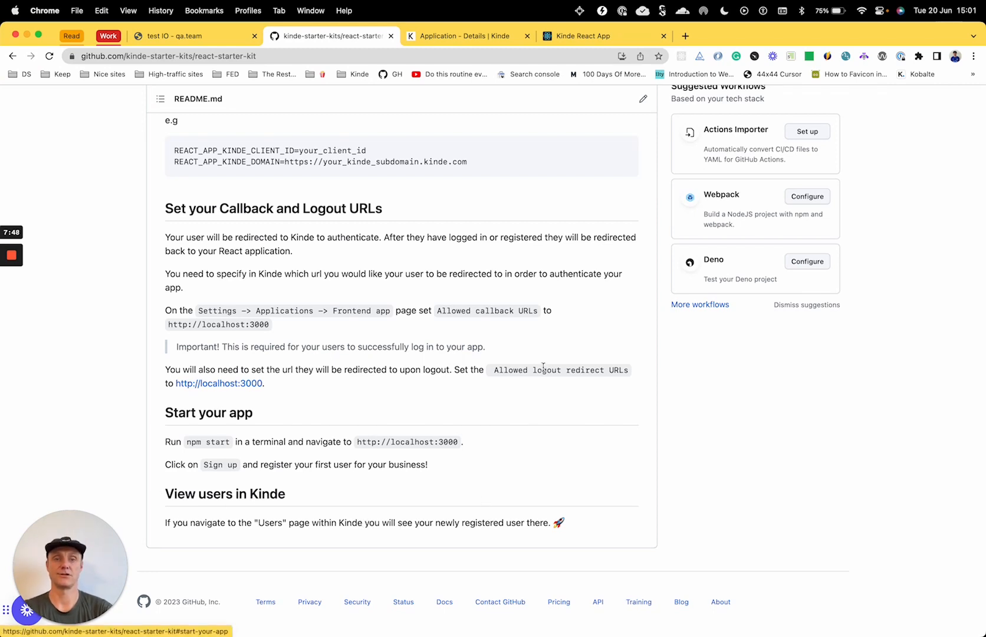
left_click(462, 35)
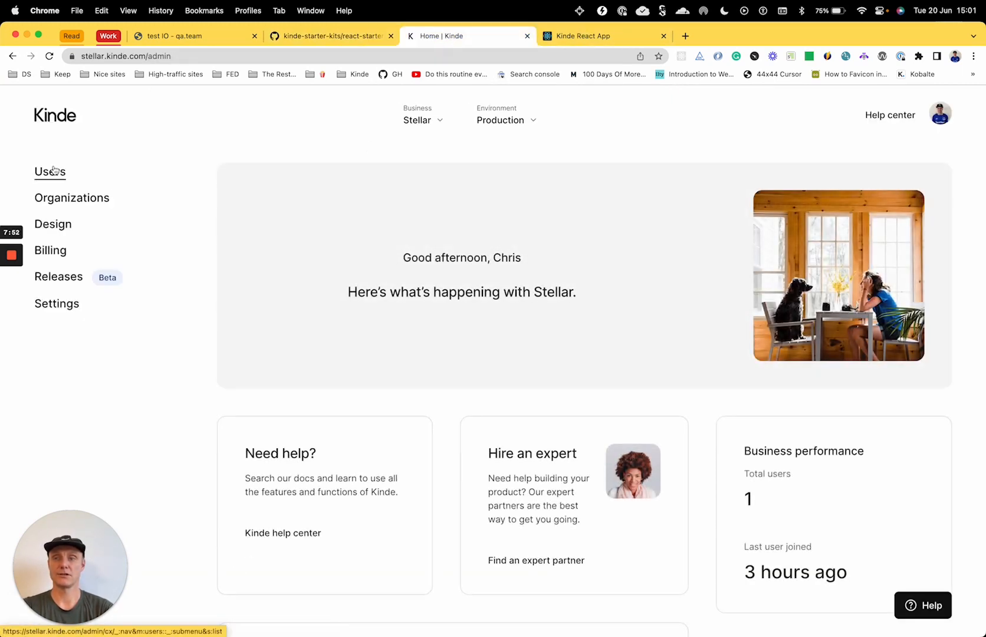
left_click(50, 171)
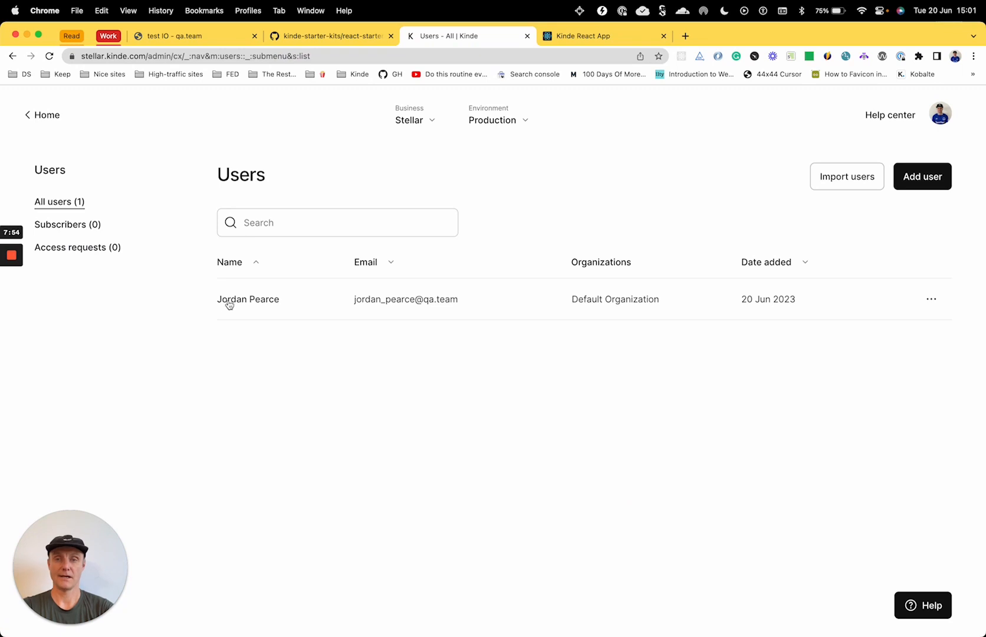
mouse_move(205, 307)
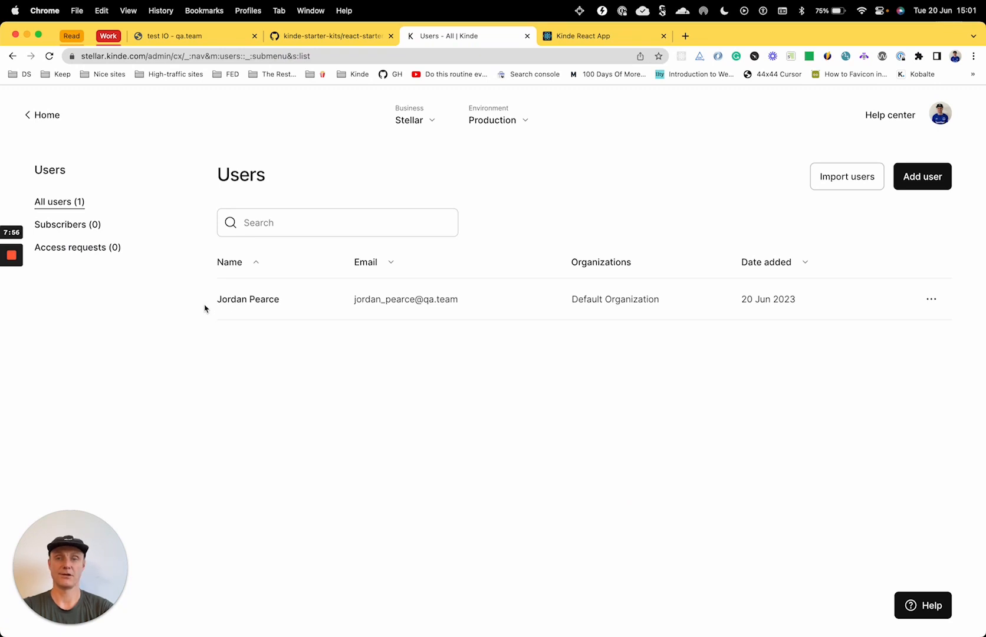
mouse_move(316, 392)
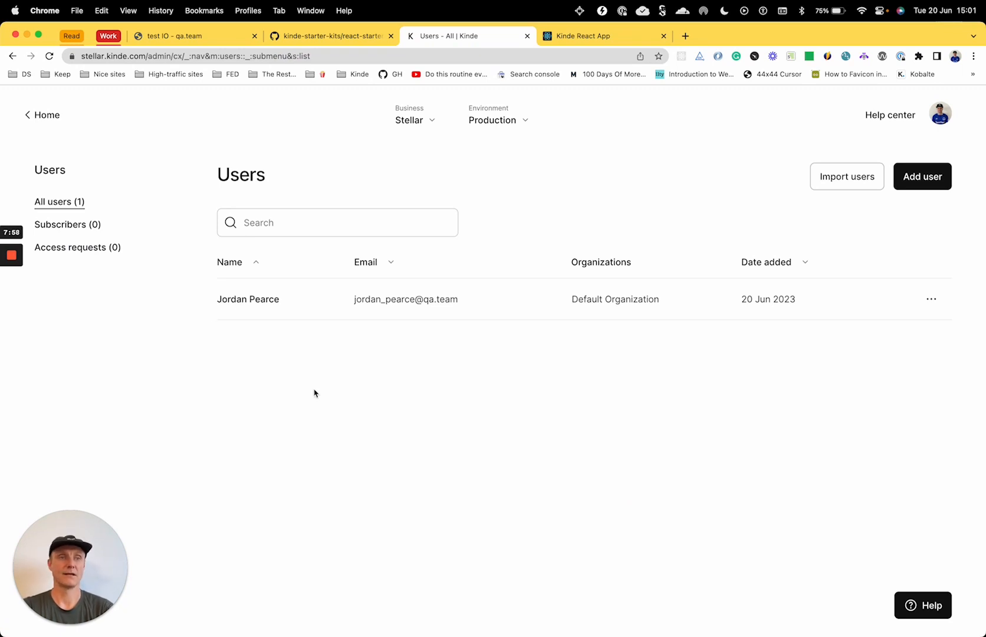
mouse_move(292, 376)
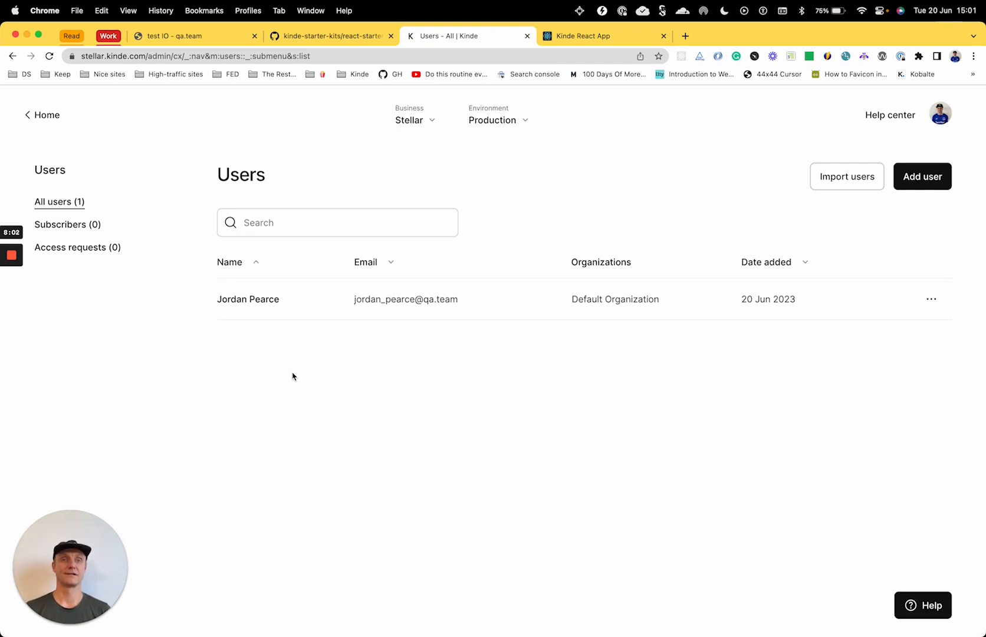
mouse_move(331, 374)
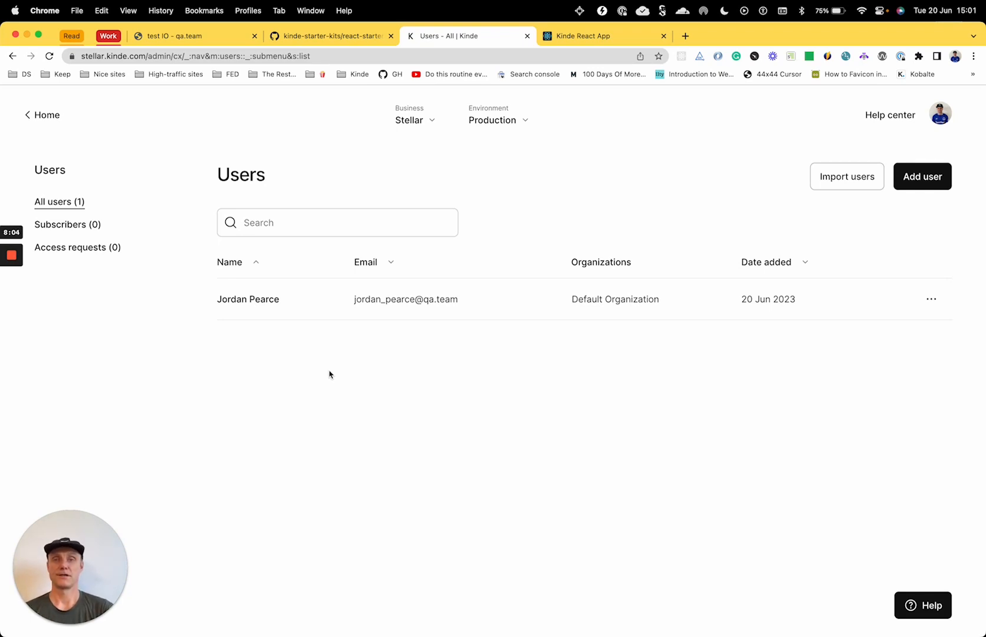
mouse_move(514, 201)
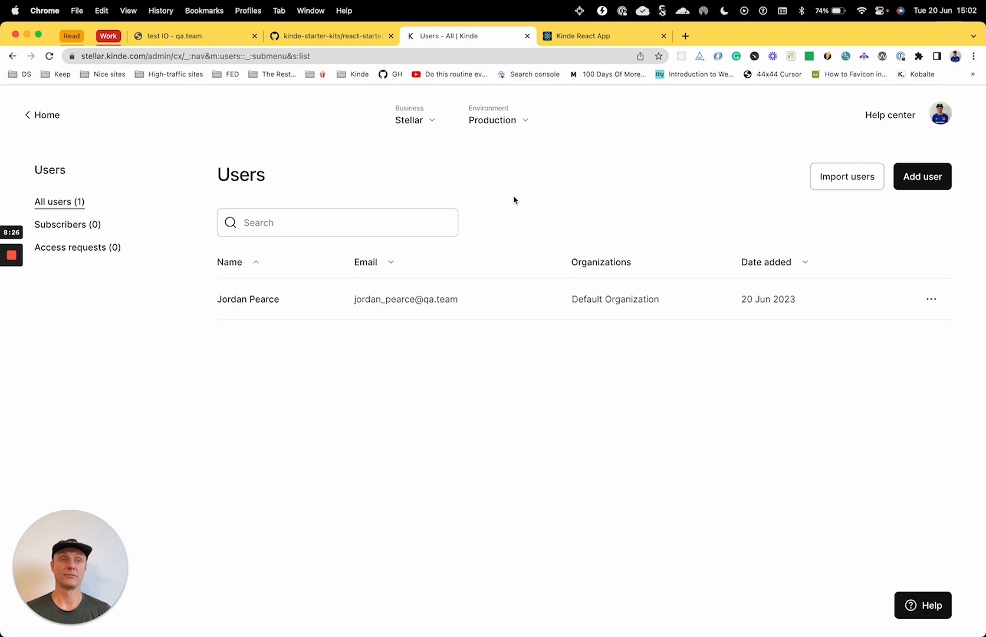
mouse_move(506, 200)
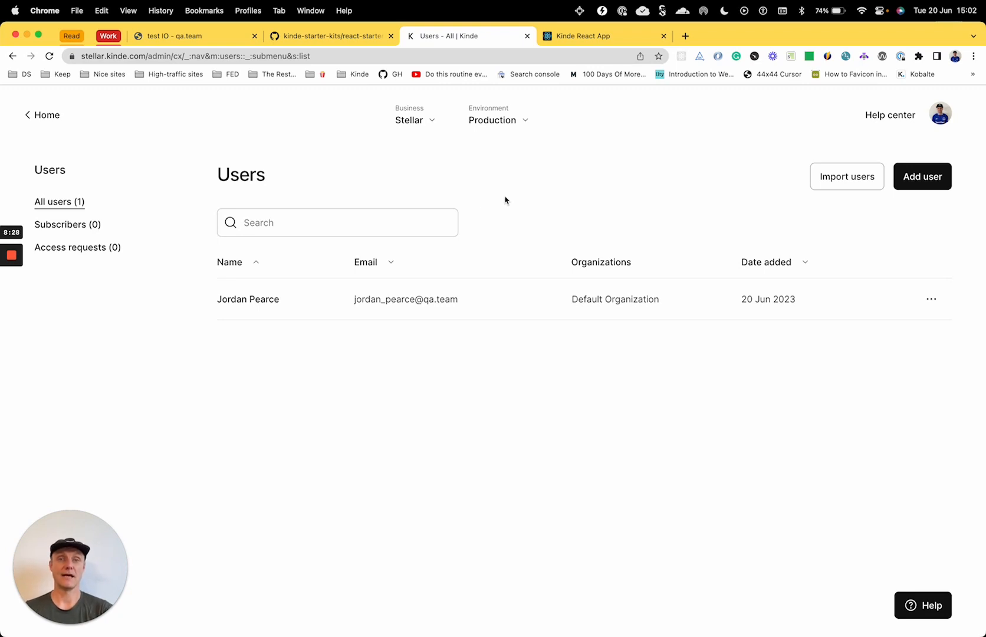
mouse_move(460, 416)
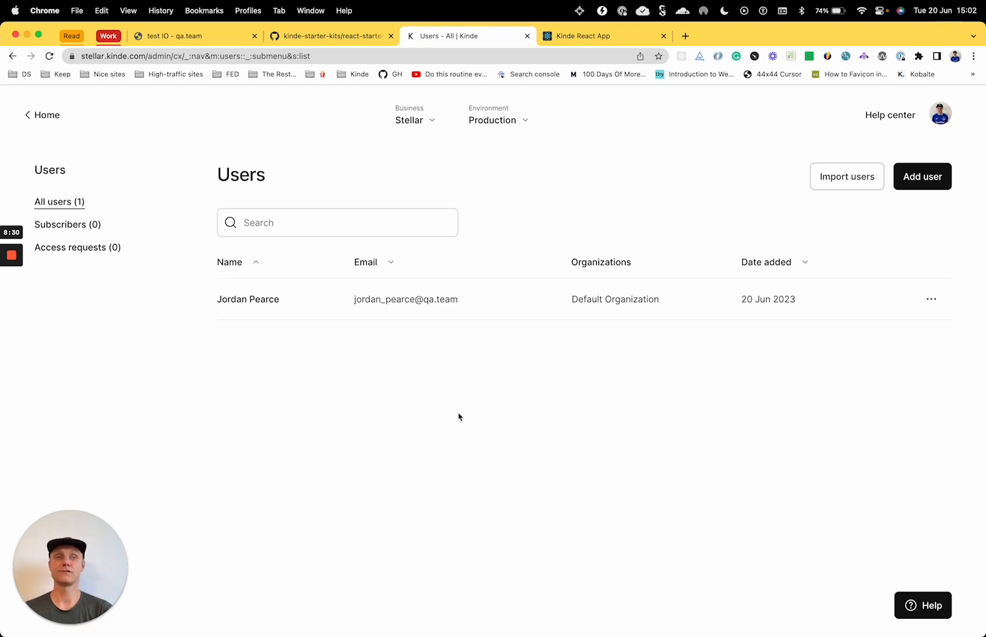
mouse_move(292, 401)
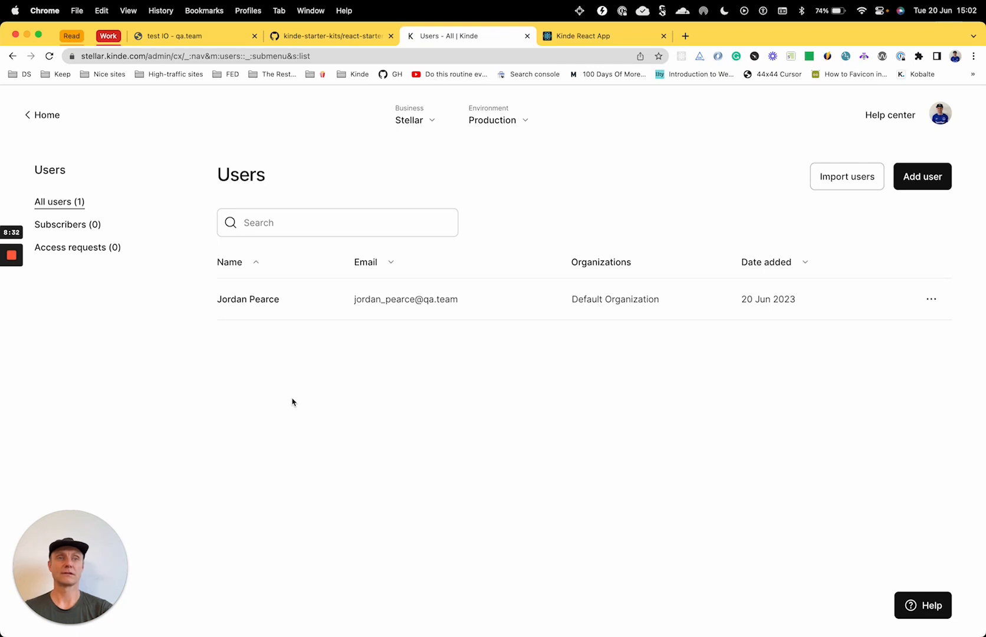